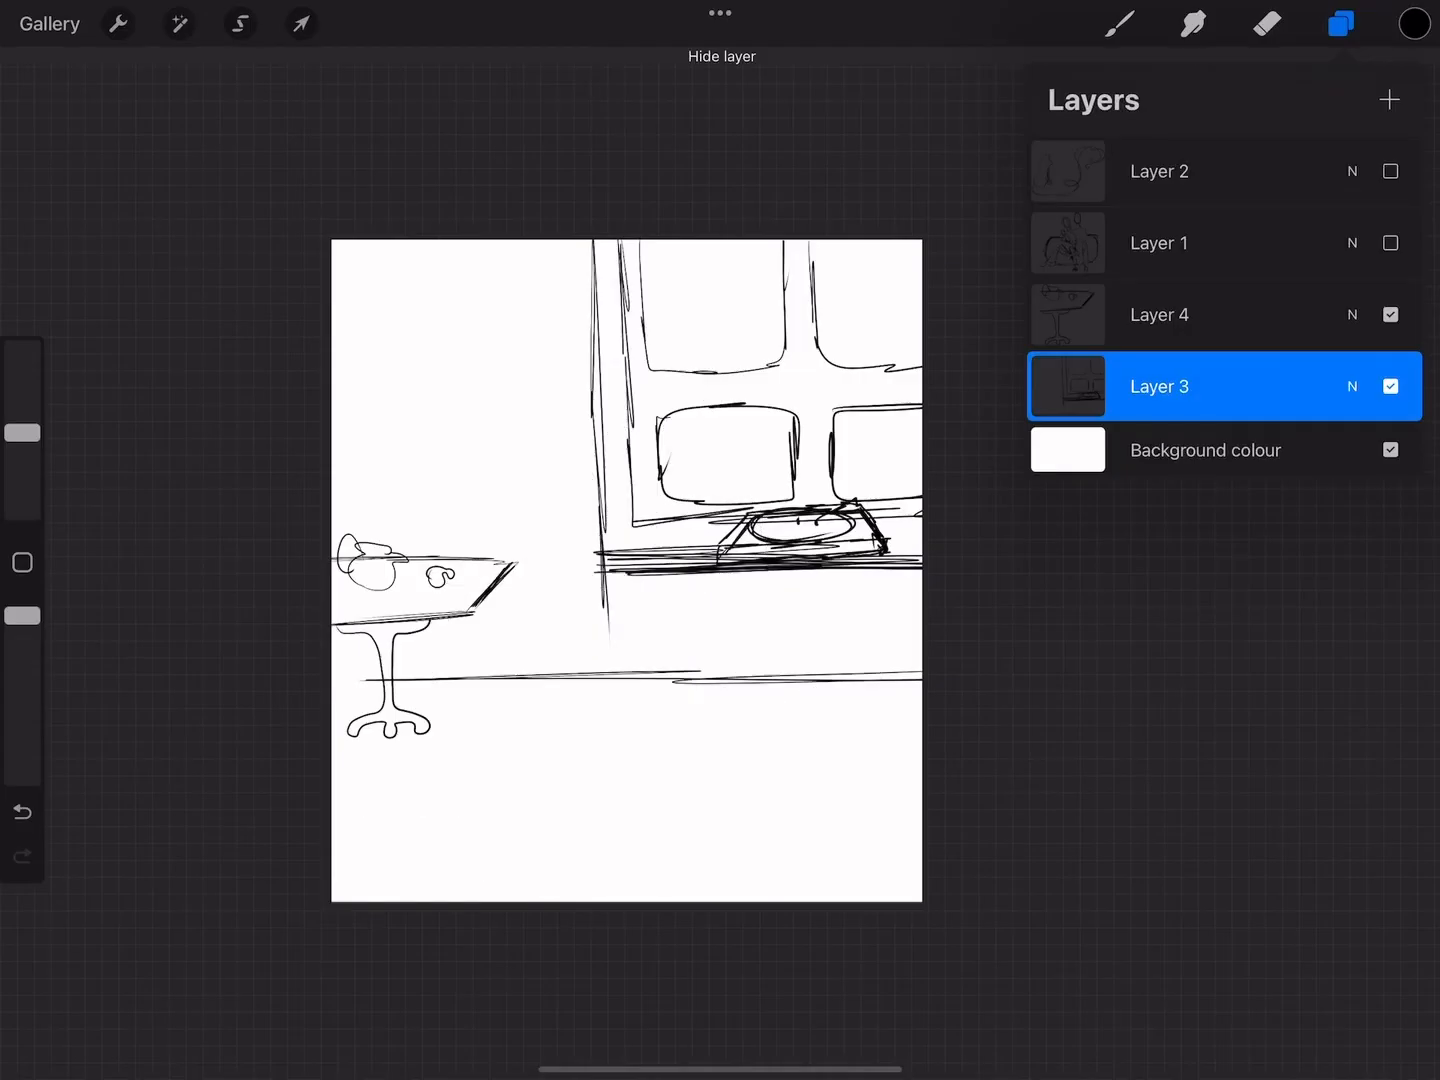
Step: On Layer 3, draw straight QuickShape lines for the window panes, sill and side table
click(1388, 100)
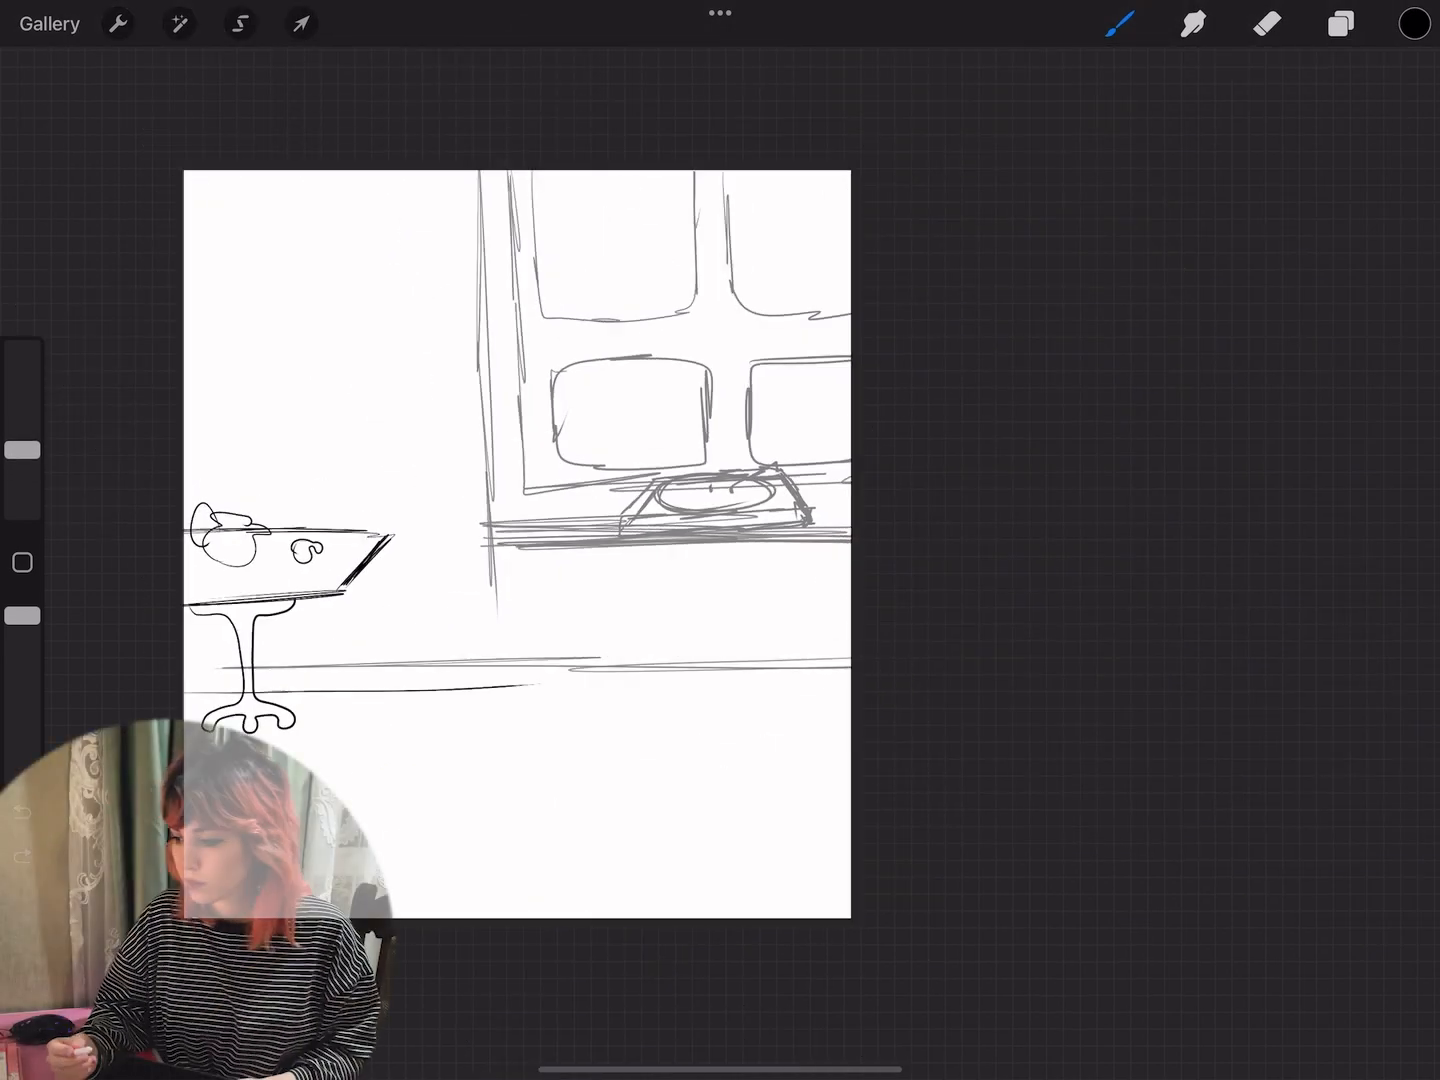
click(300, 24)
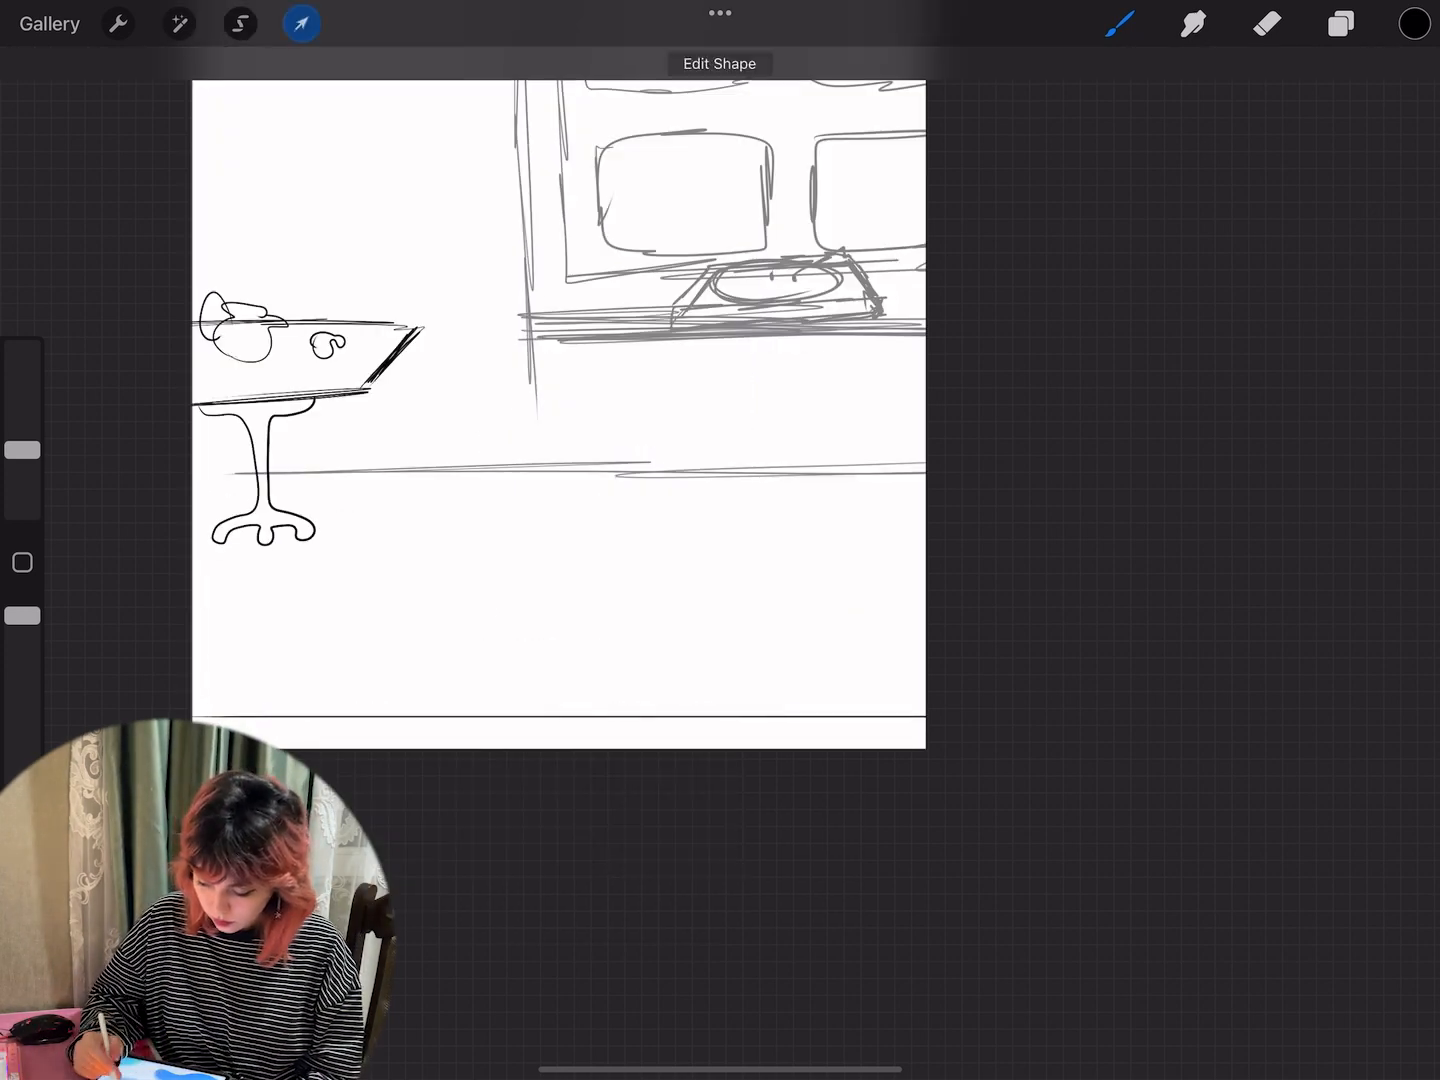
click(1340, 24)
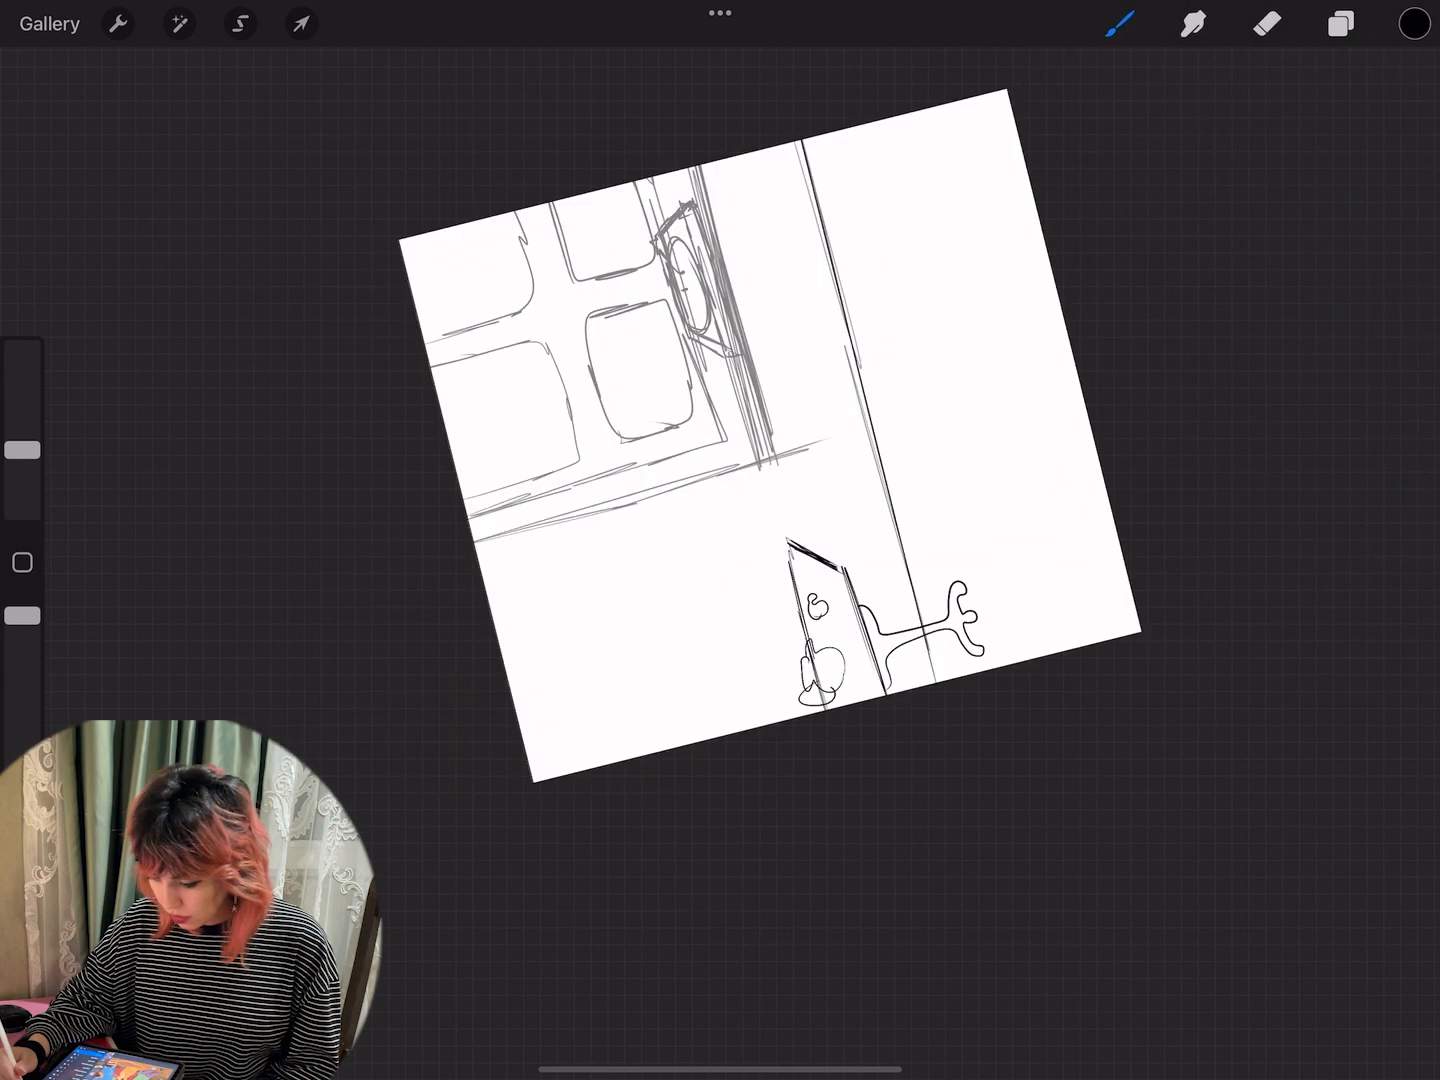
click(1340, 24)
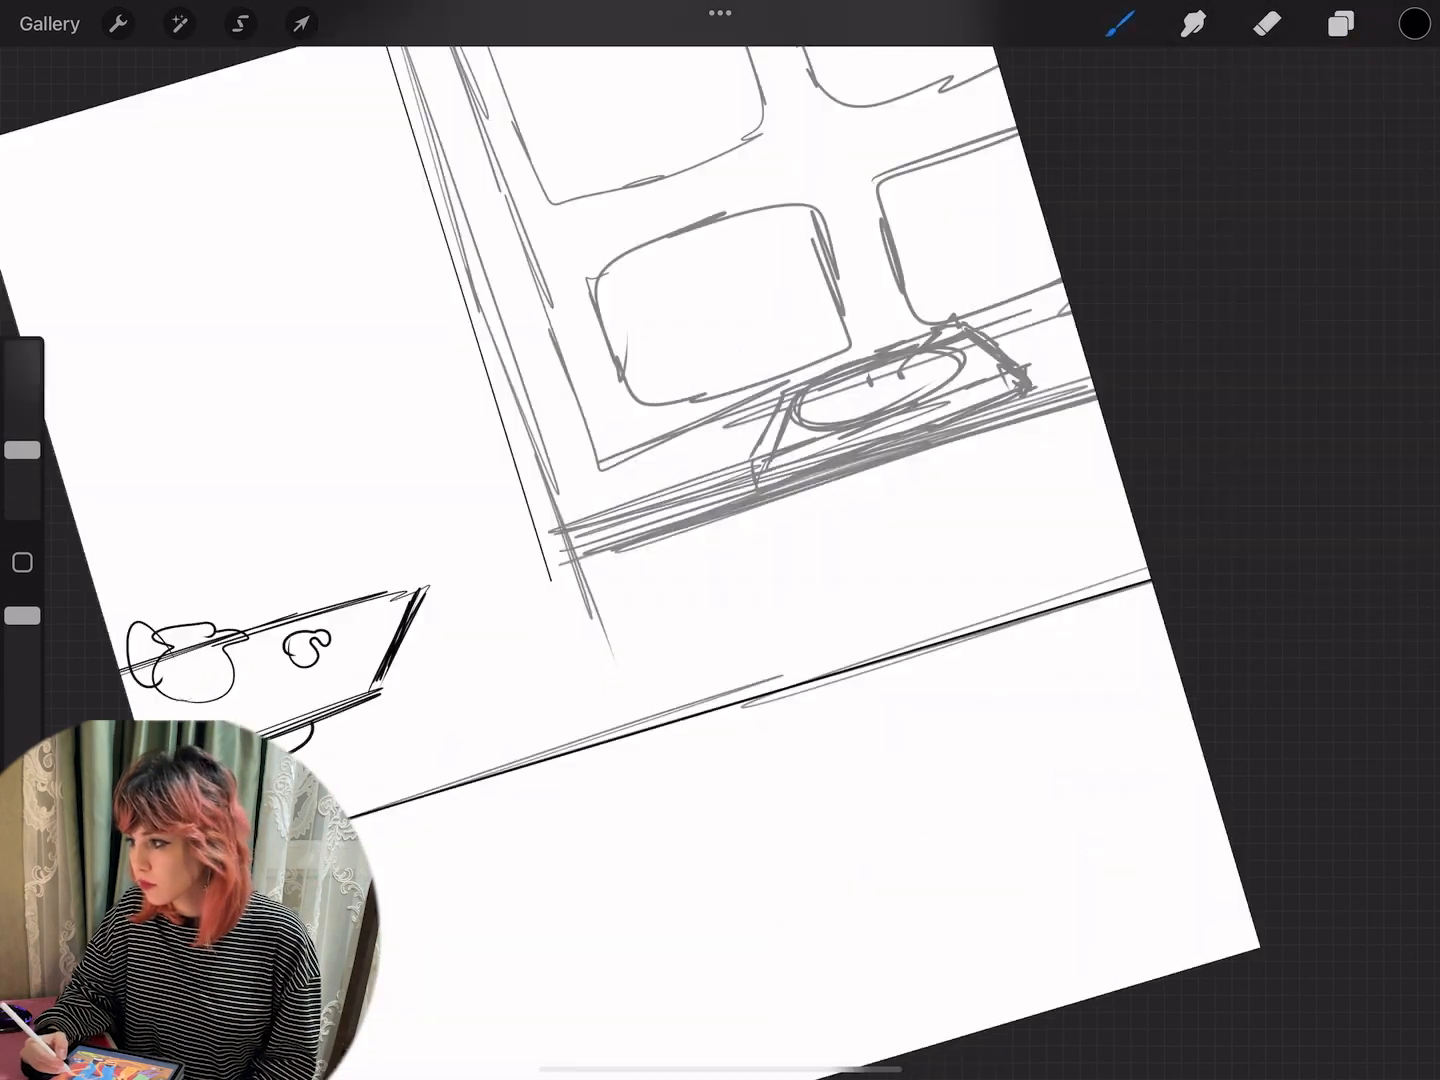
click(1340, 24)
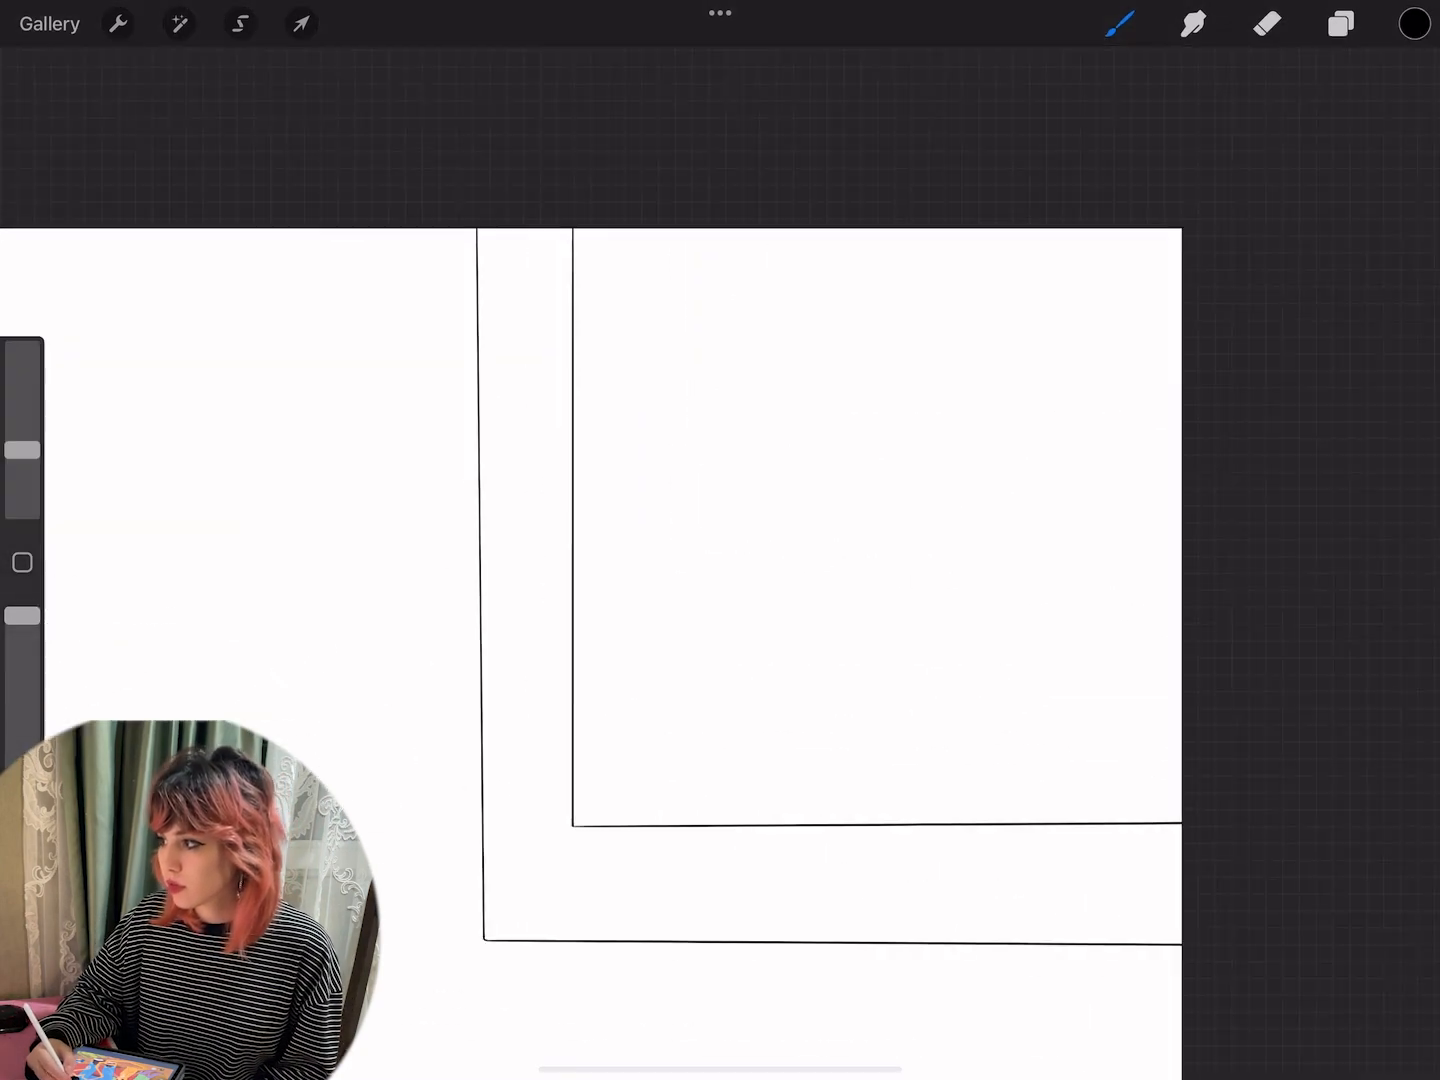
Step: Ink the woman's face and wavy hair, warp it over the figure and refine the hair with a freehand selection
click(300, 24)
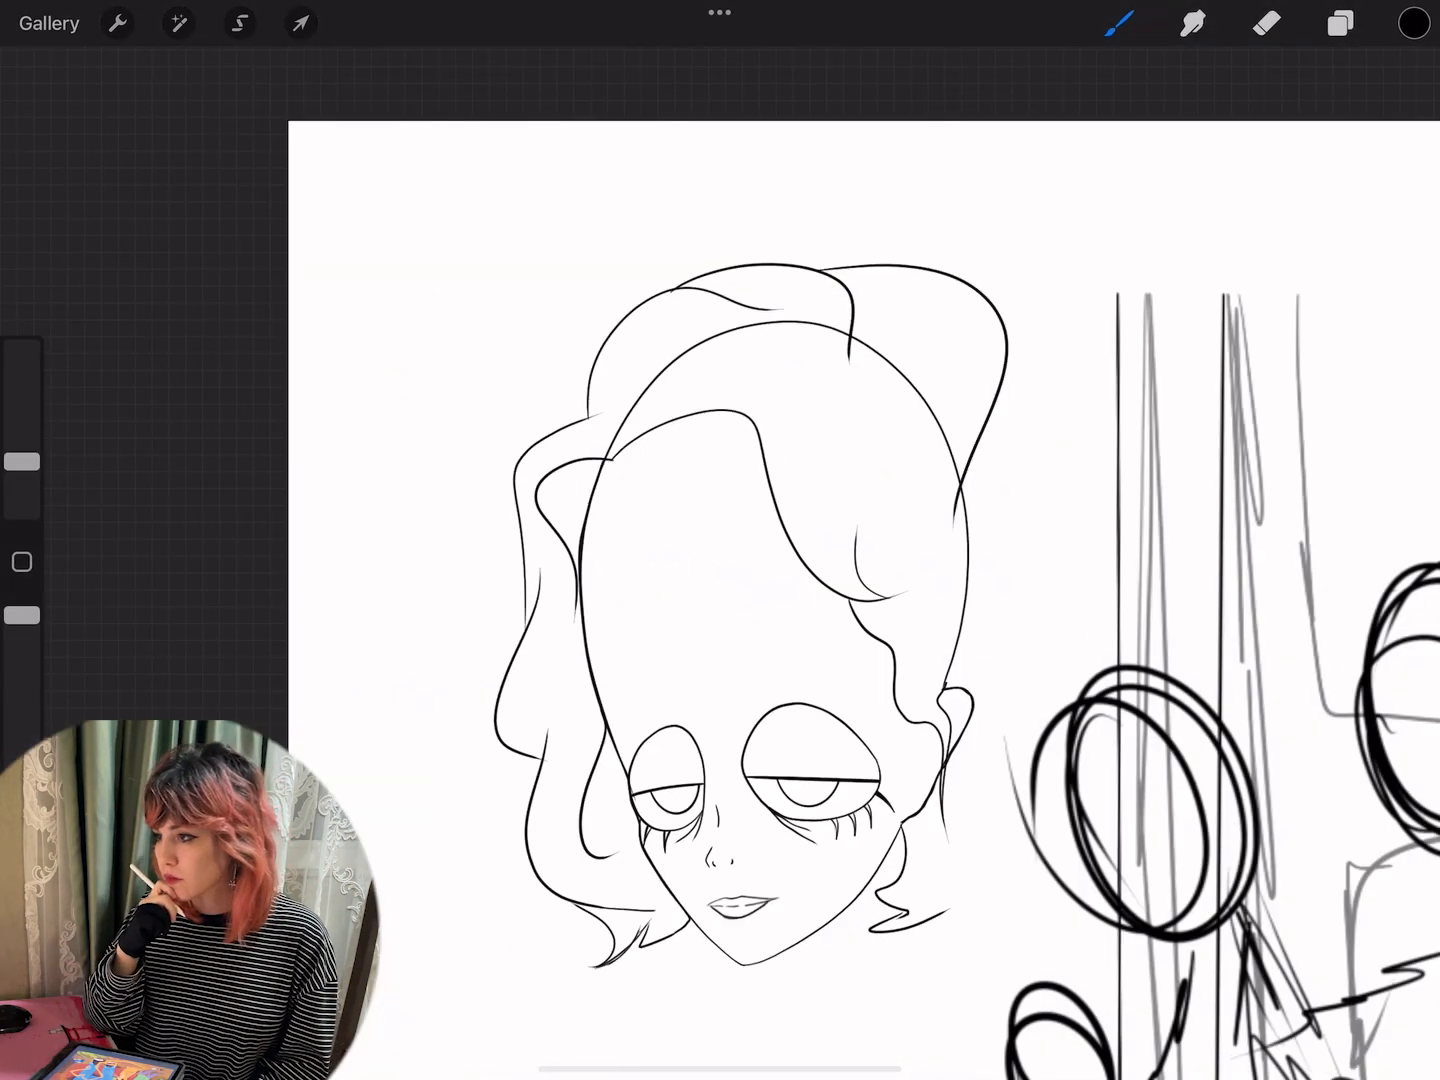
click(300, 22)
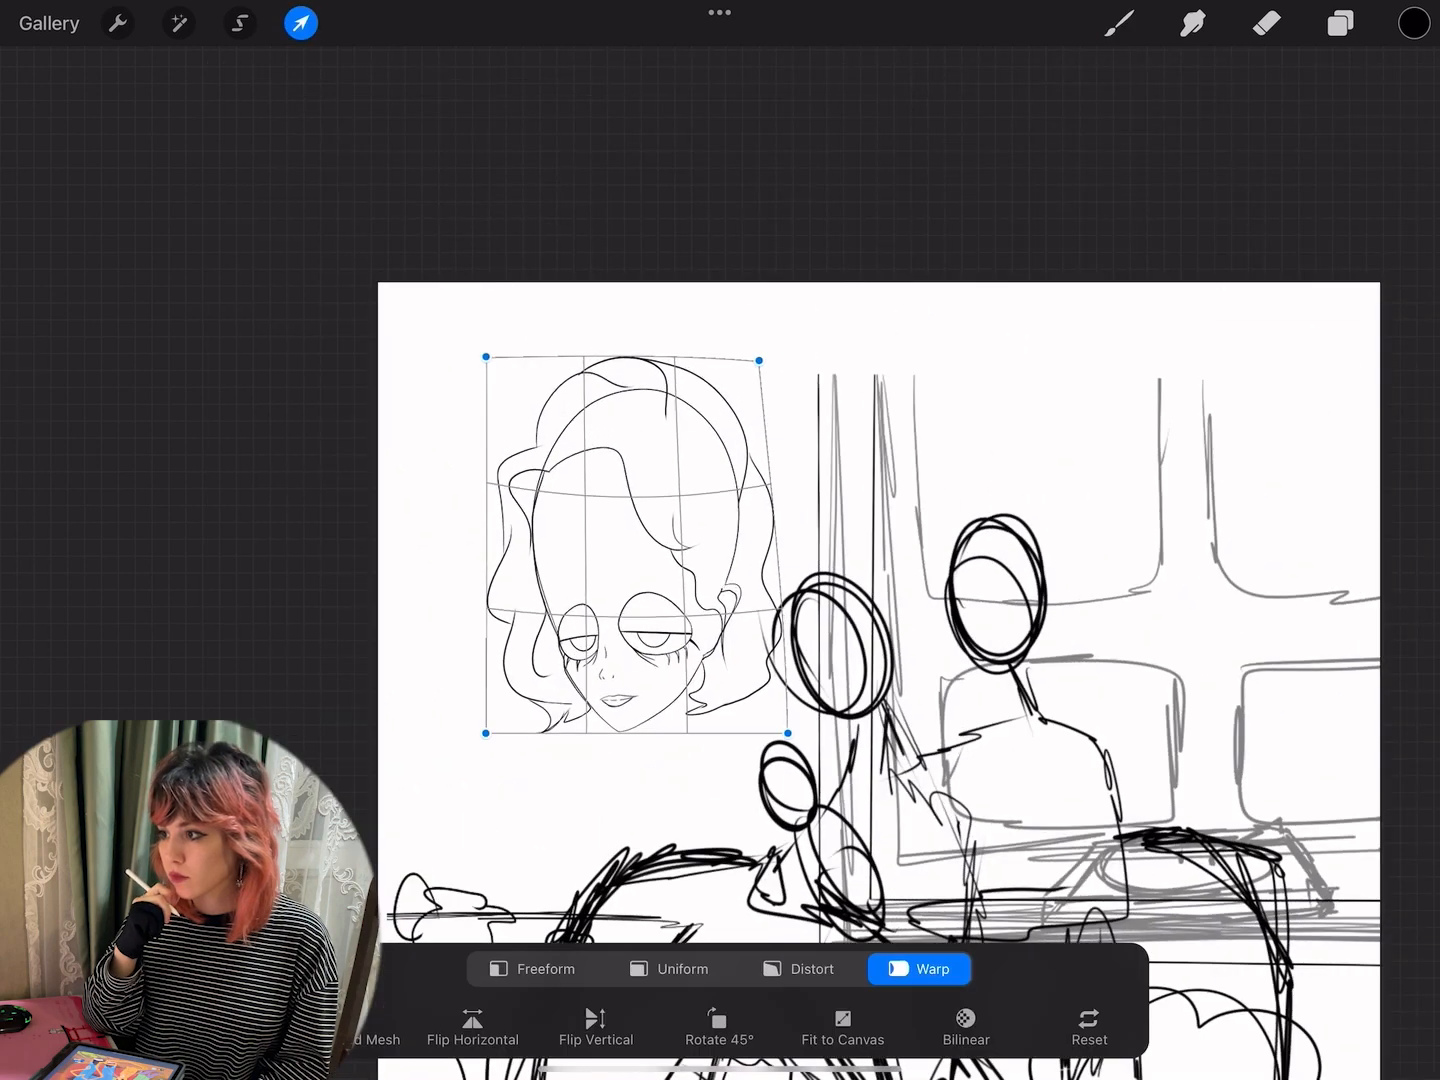
click(240, 22)
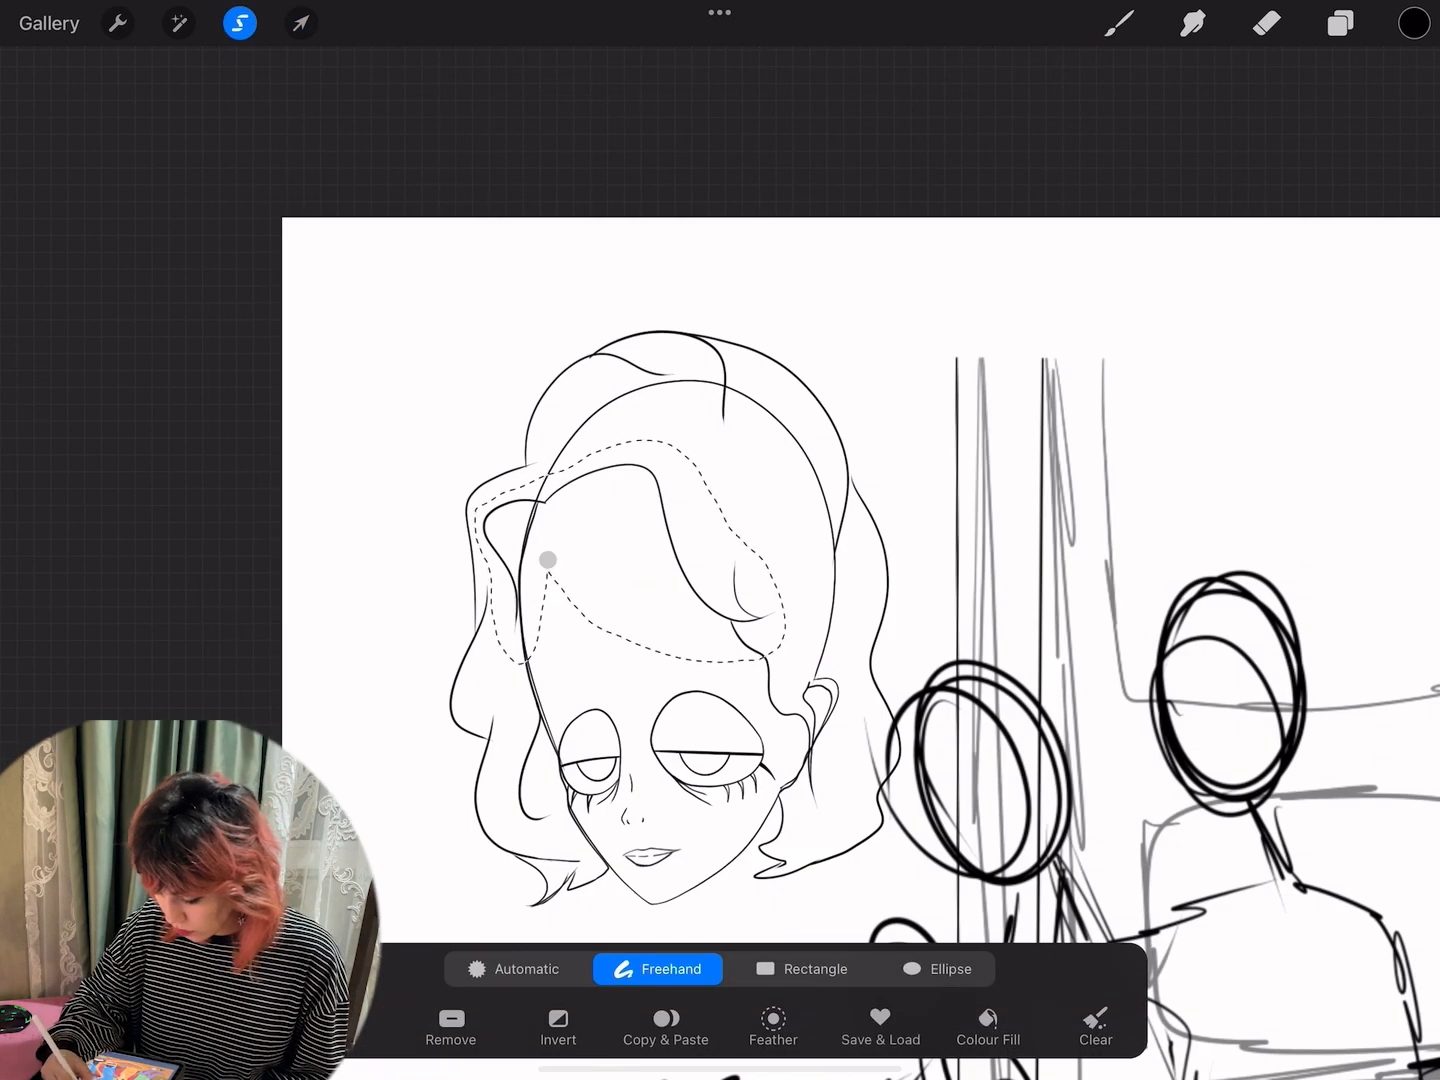
click(300, 24)
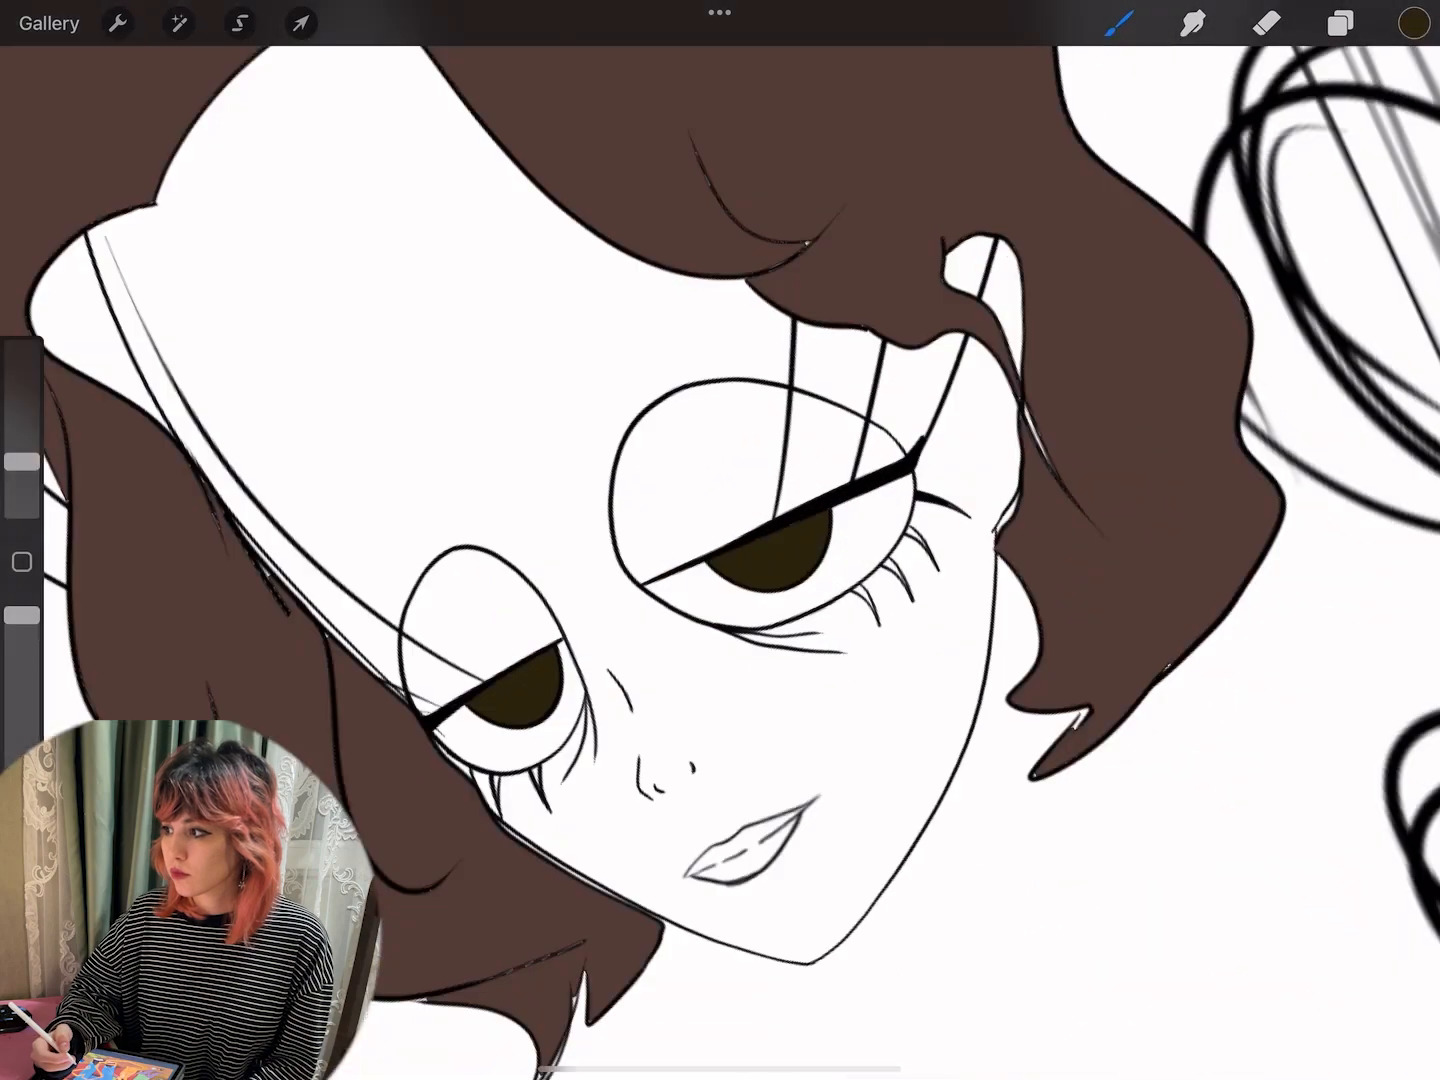
Step: Fill the hair and eyes brown, colour the lips muted pink and shade the eyelids on a new layer
click(1412, 24)
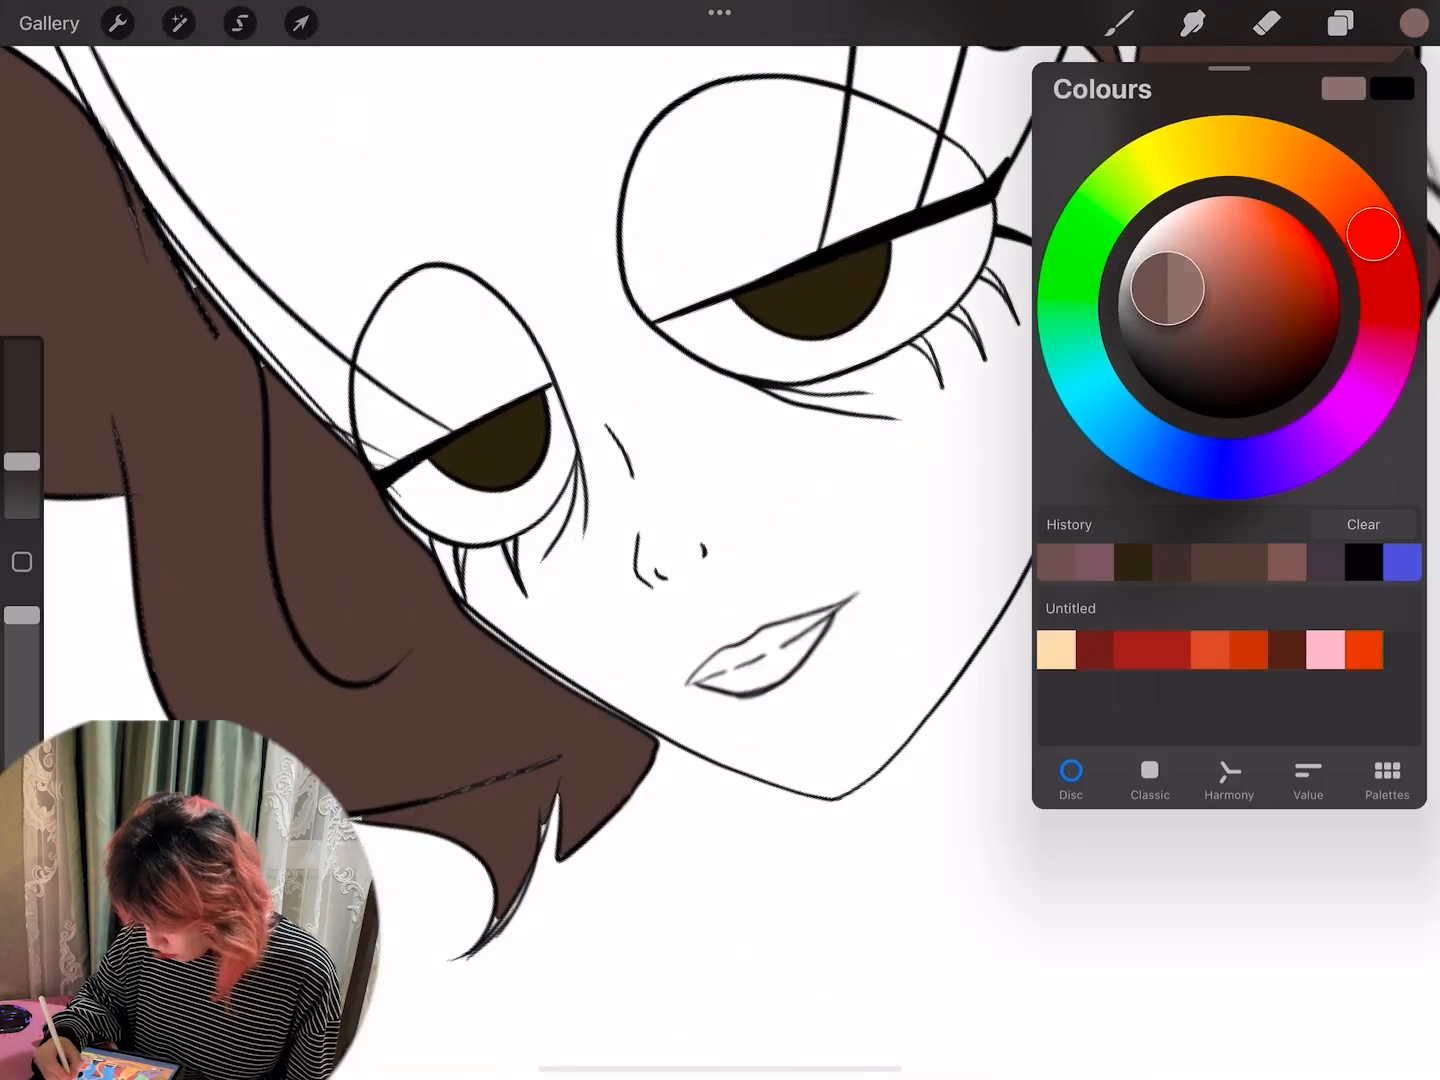
click(1340, 24)
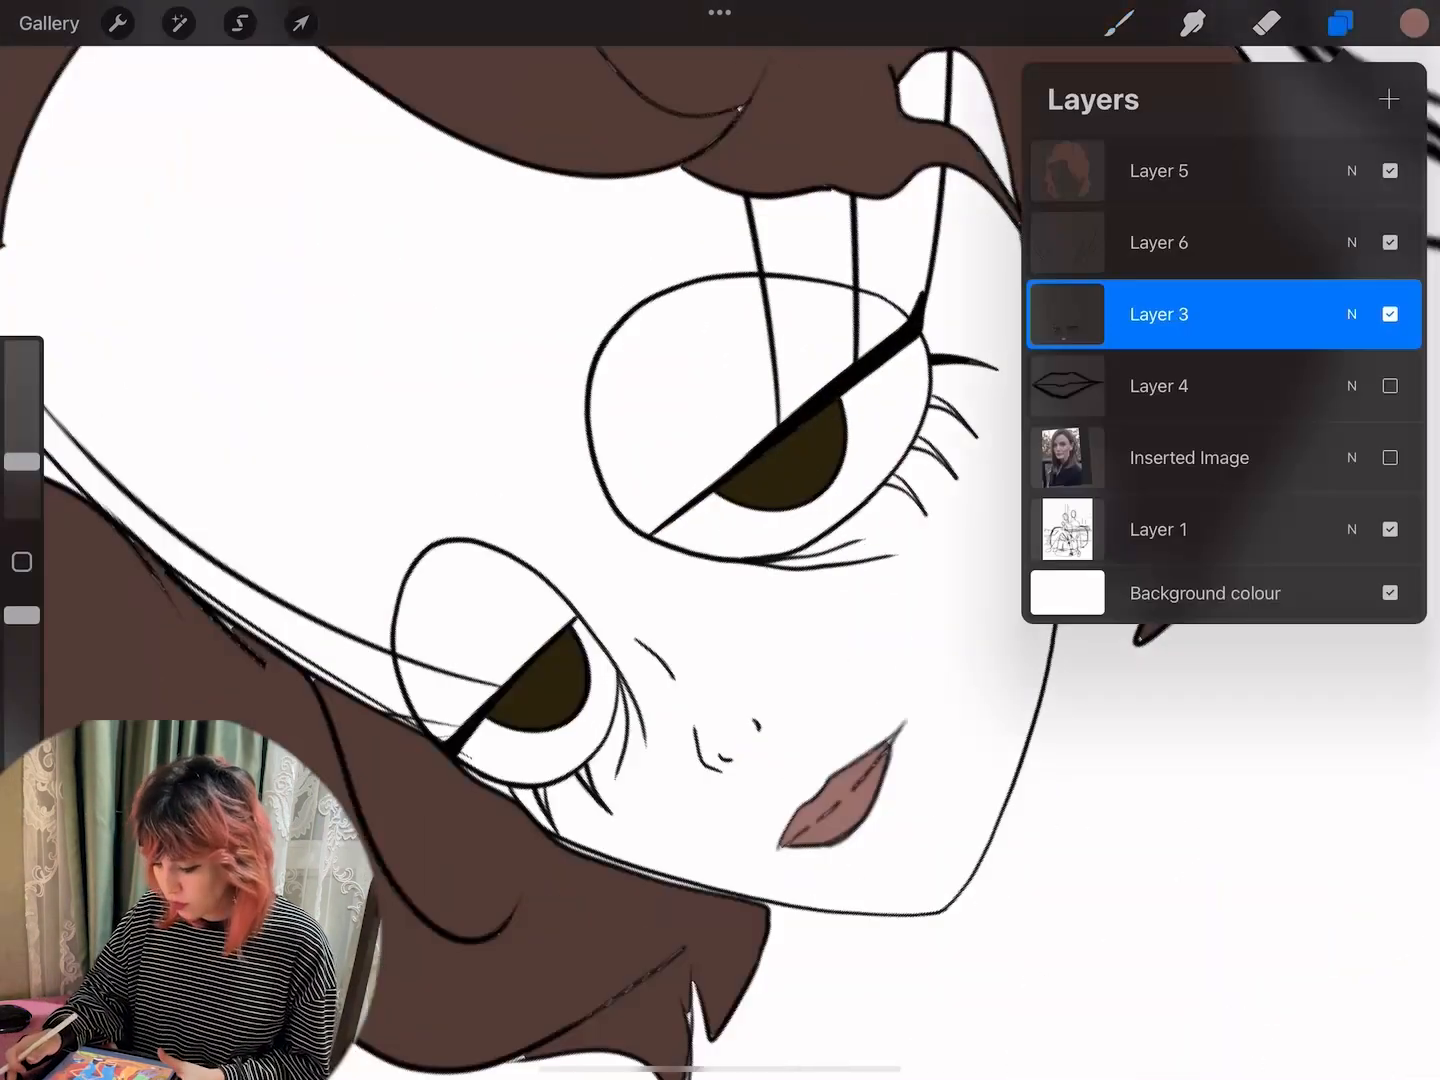
click(240, 22)
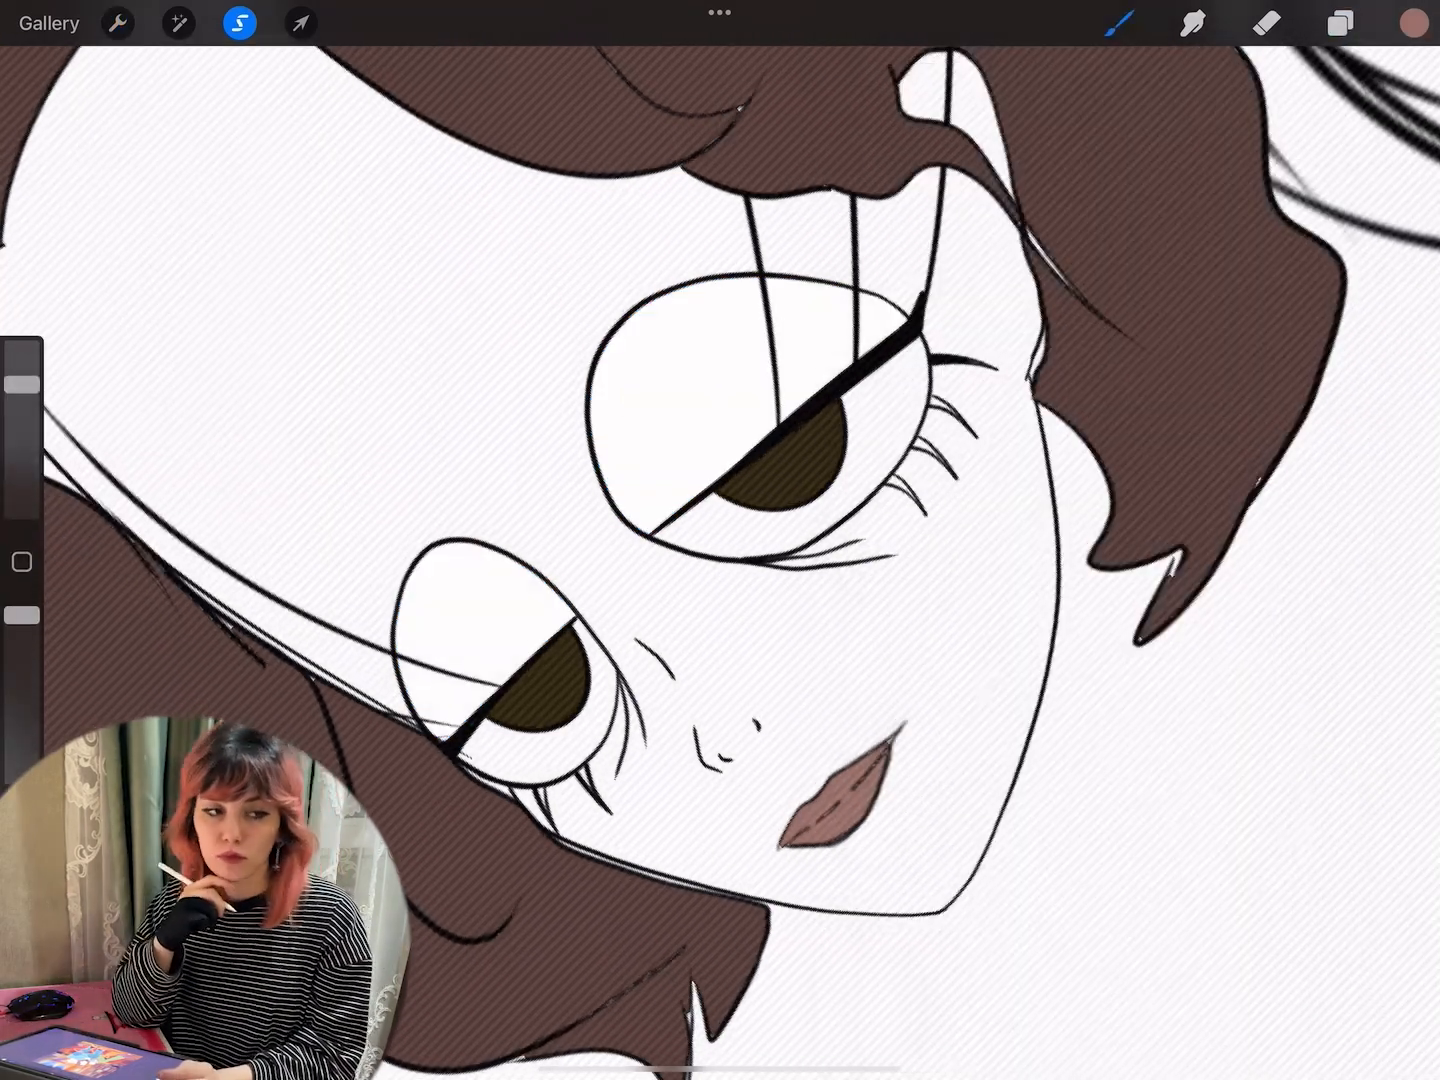
click(1412, 24)
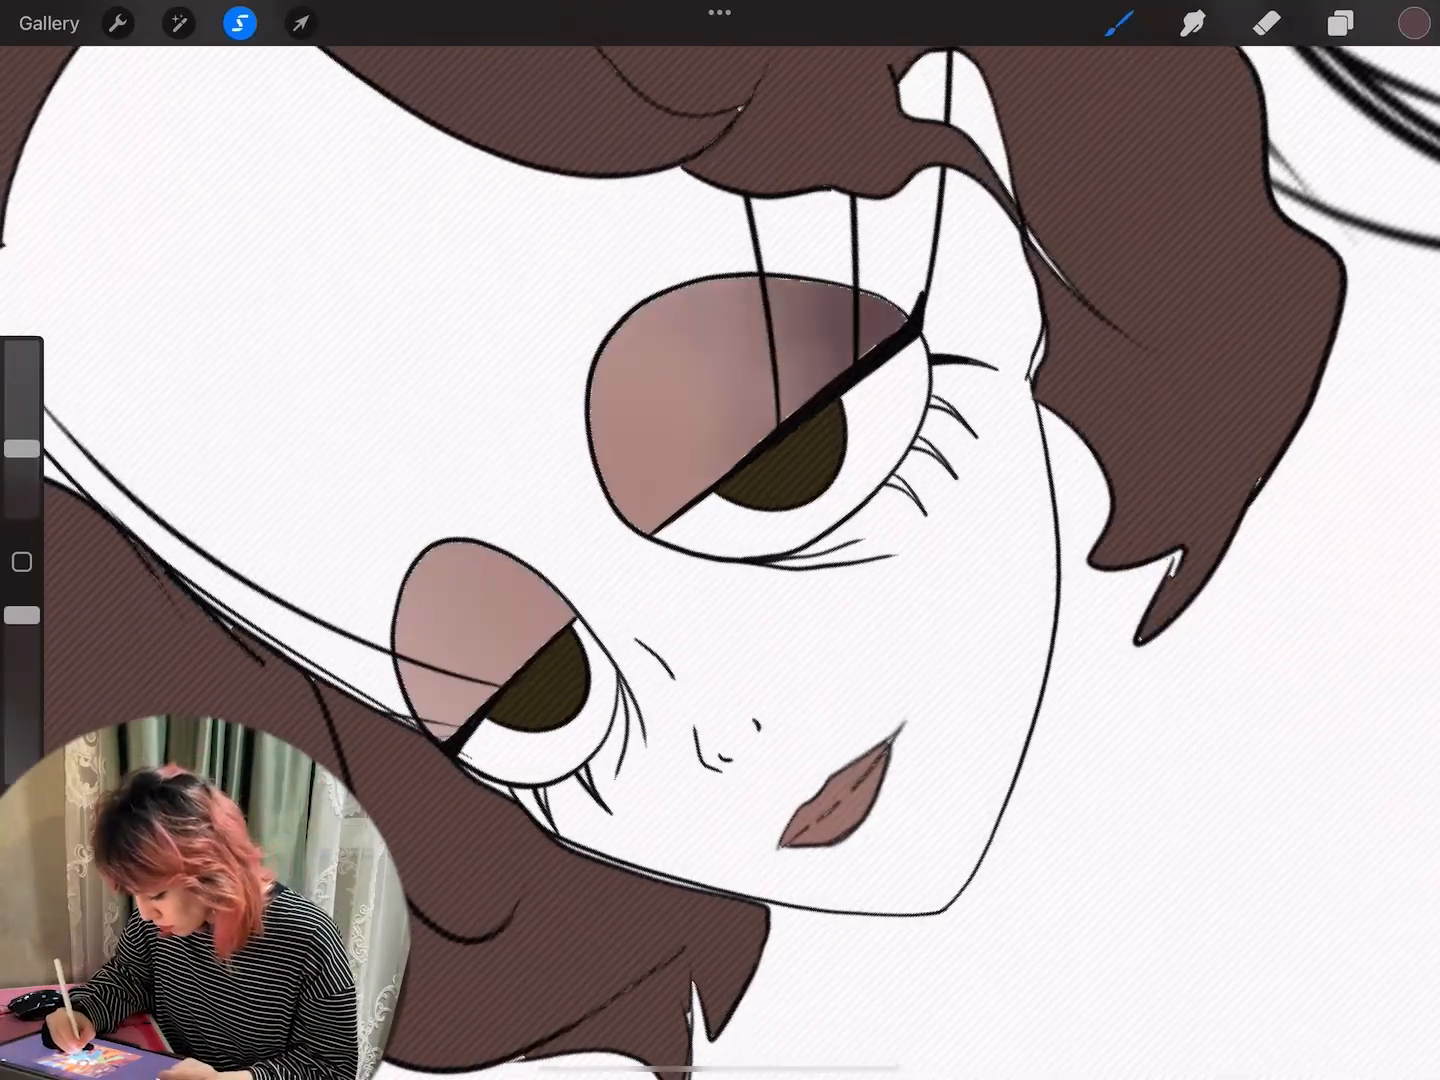
click(1340, 22)
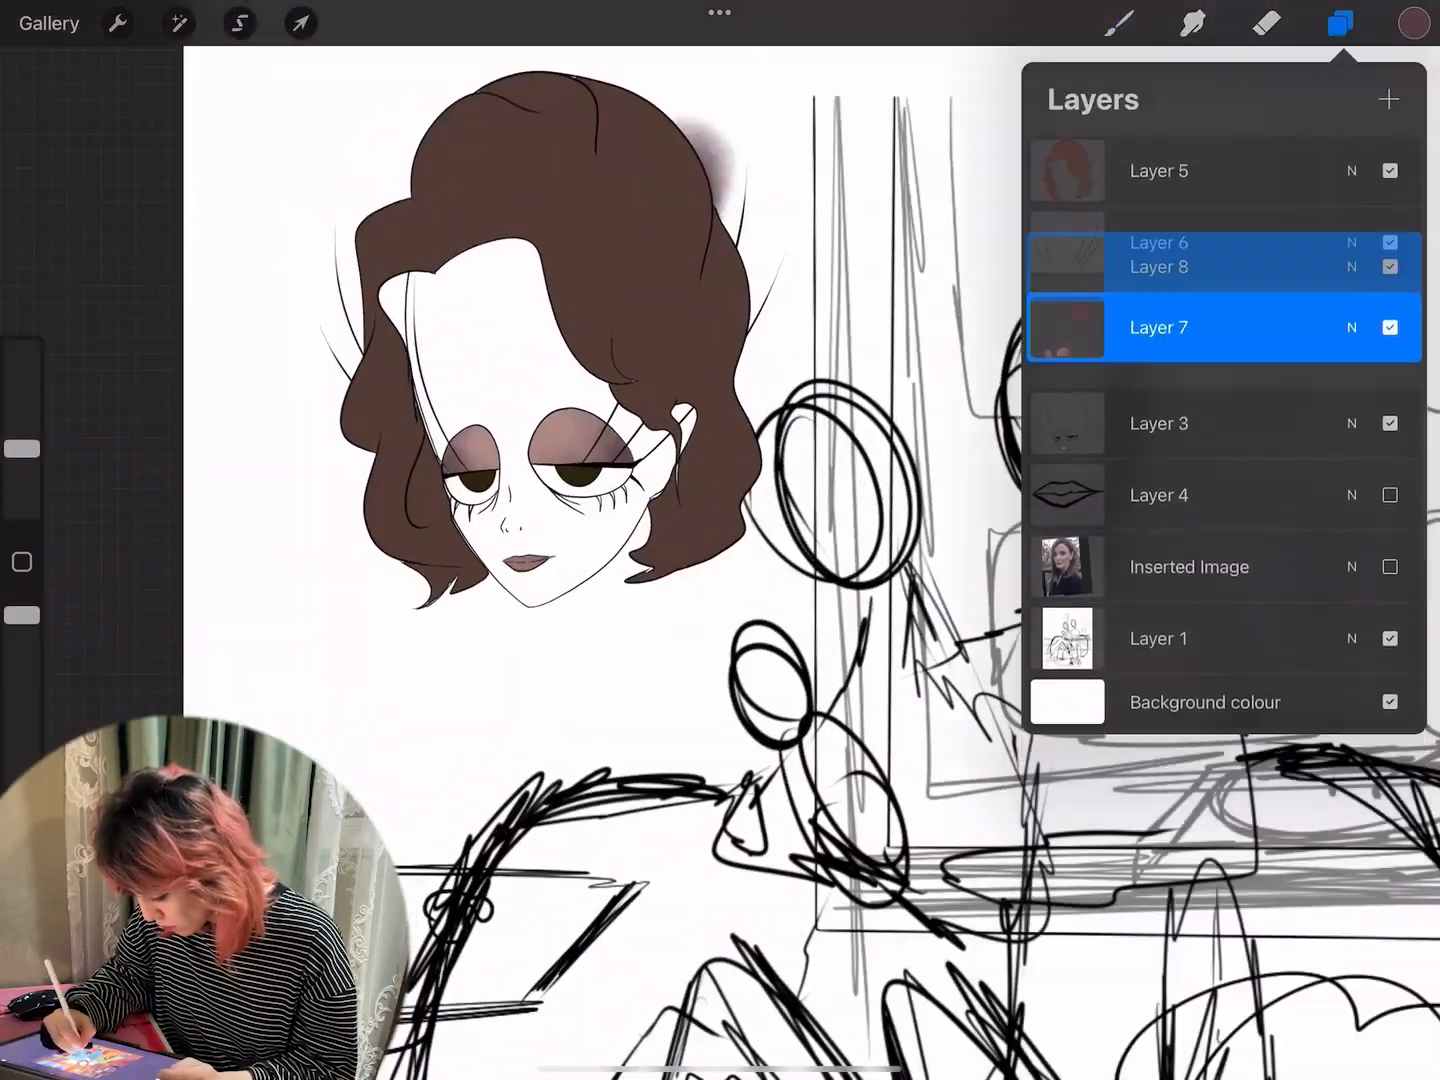
Step: Ink the woman's seated body on a new layer, toggling the rough sketch for reference
click(1340, 24)
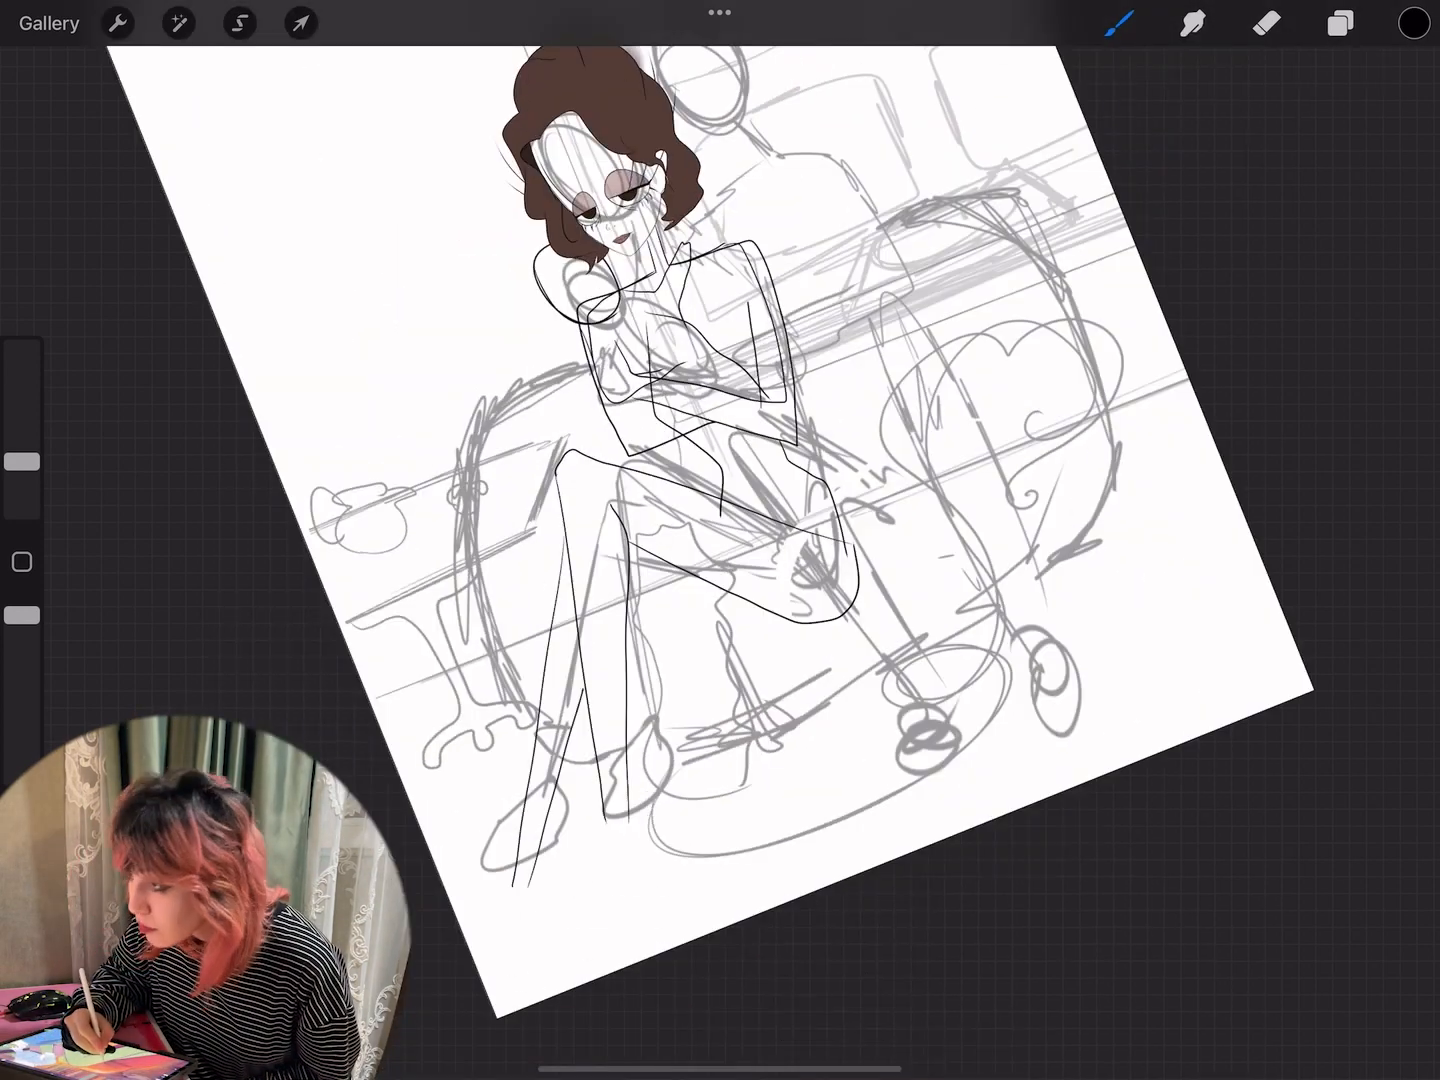
click(1340, 24)
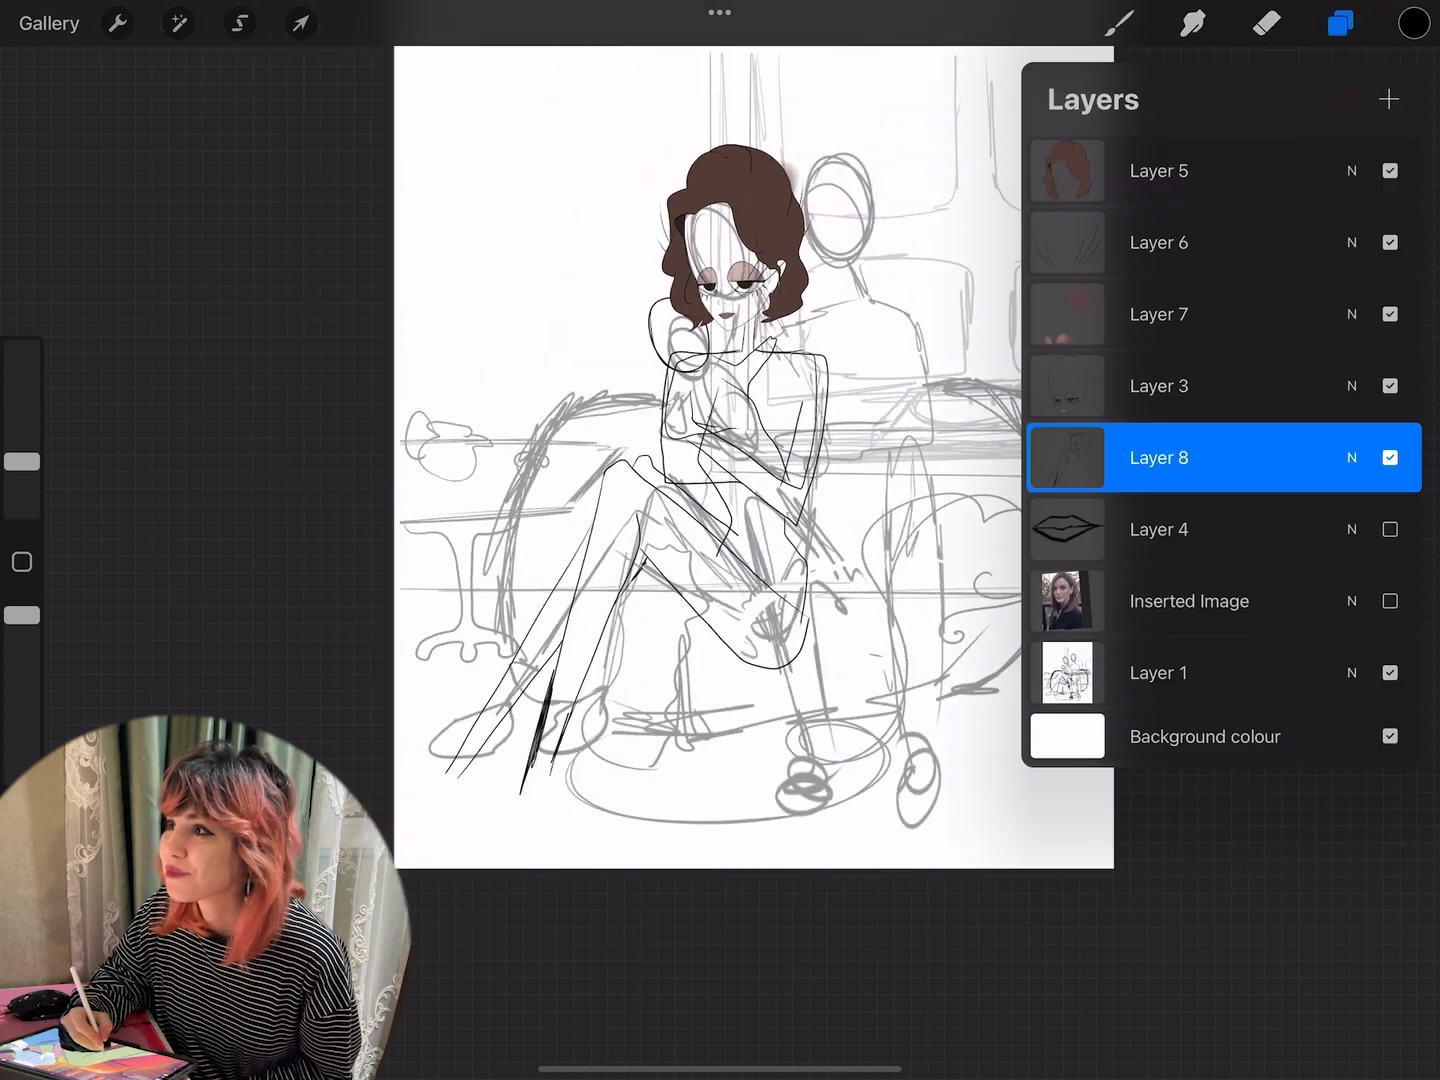
click(1388, 672)
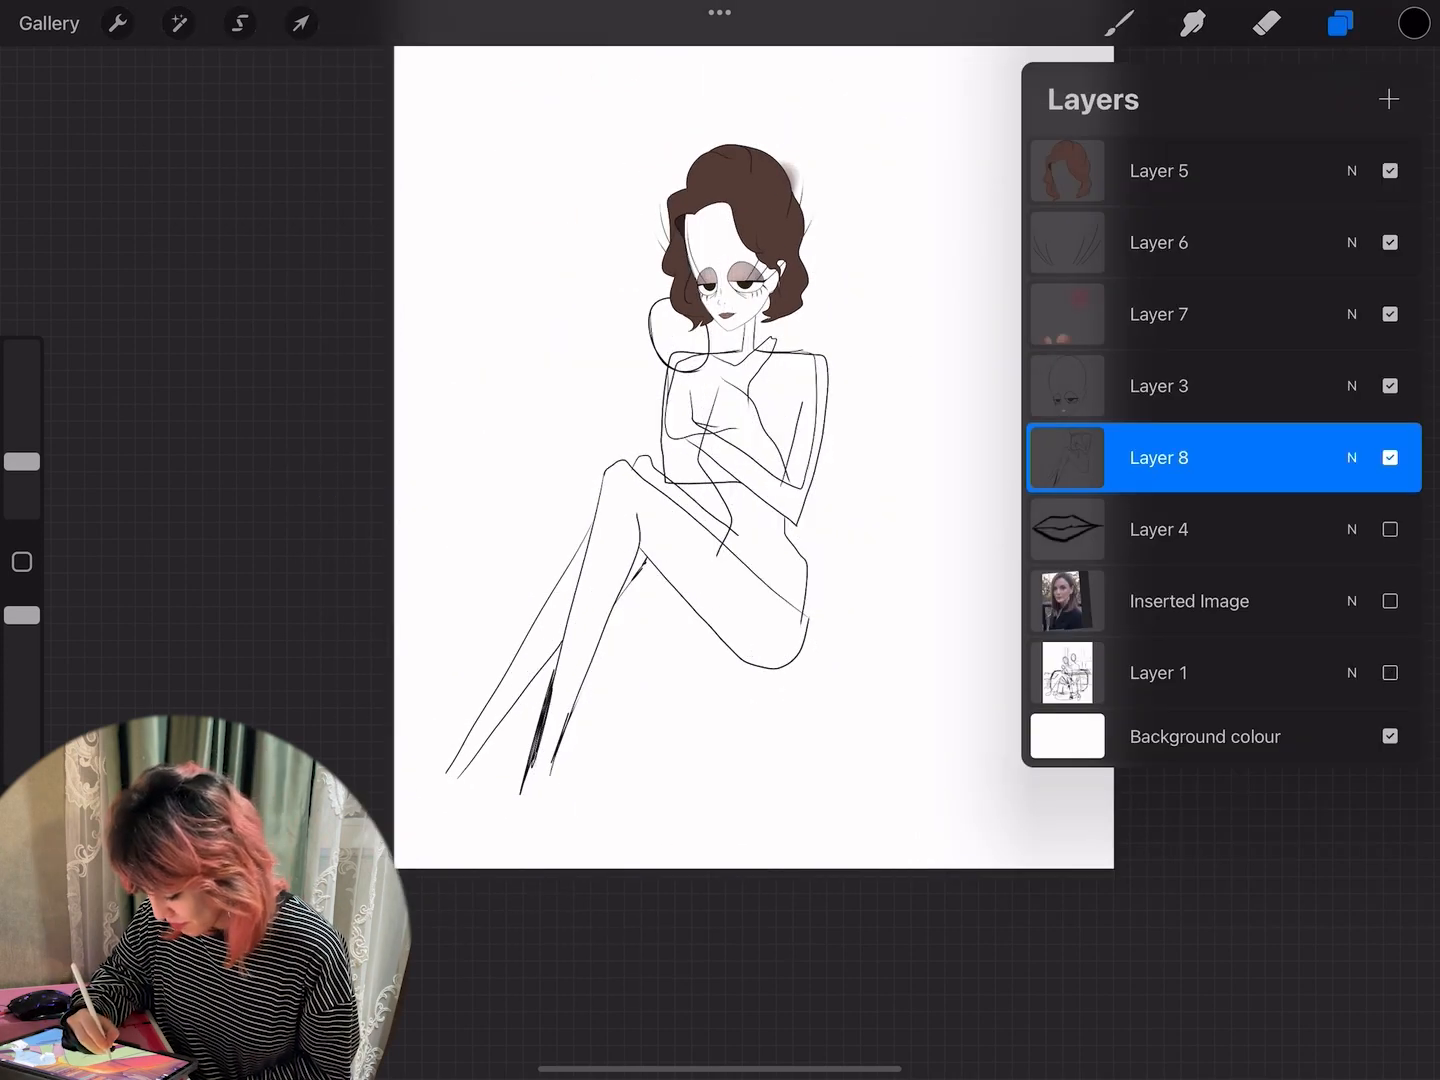
click(300, 24)
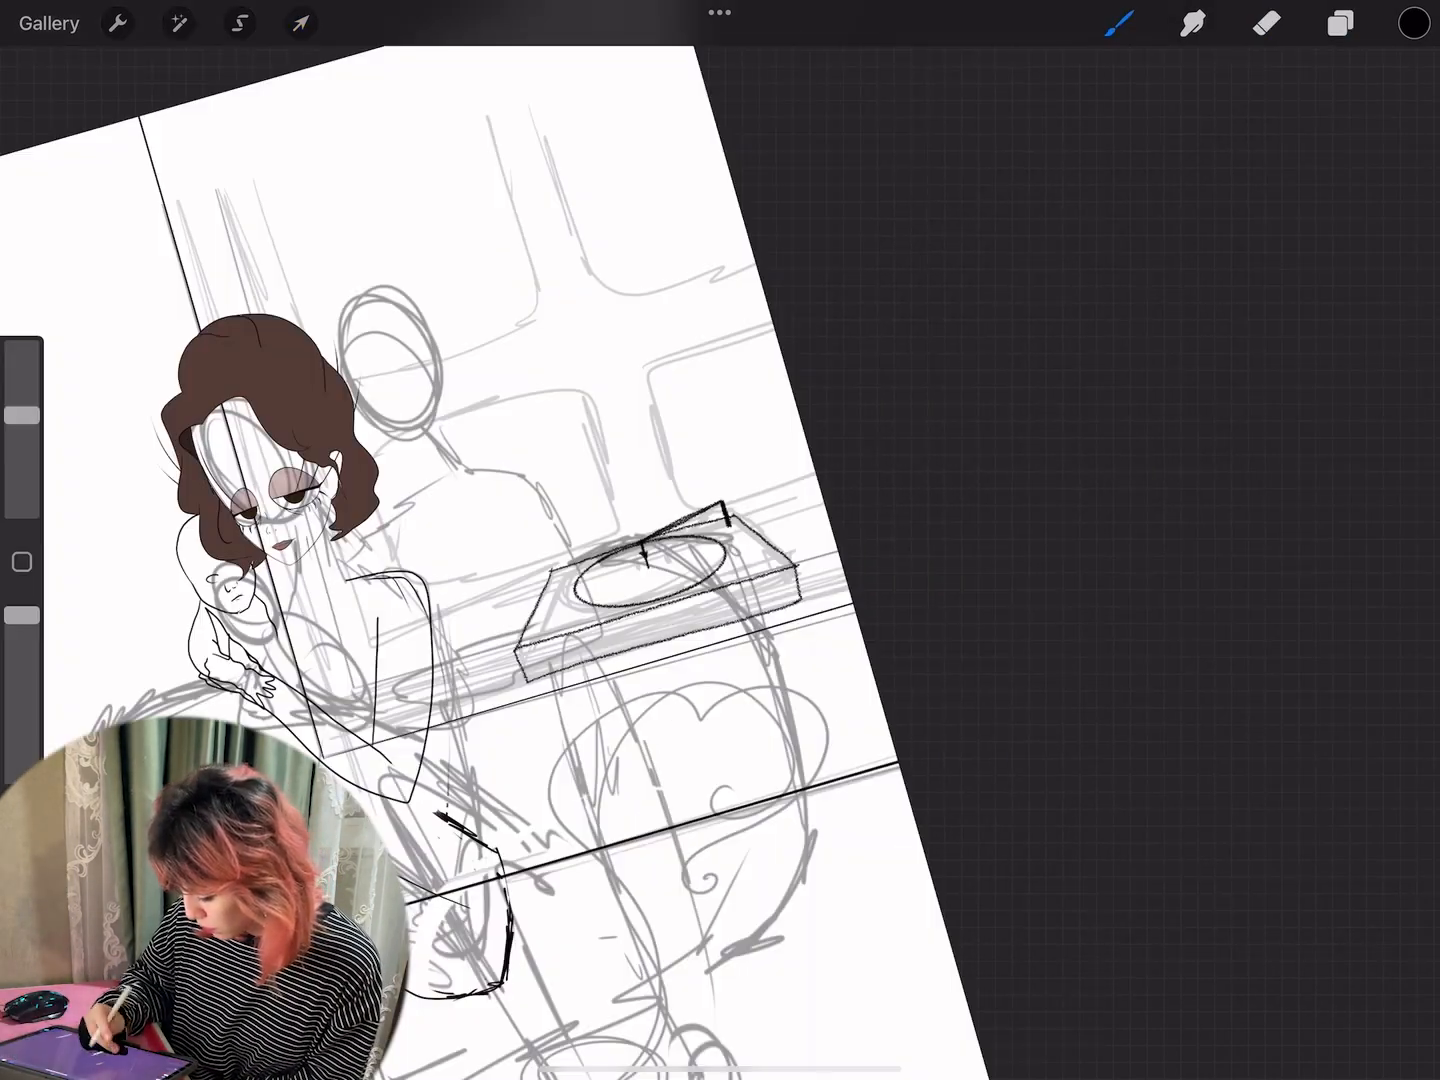
click(300, 22)
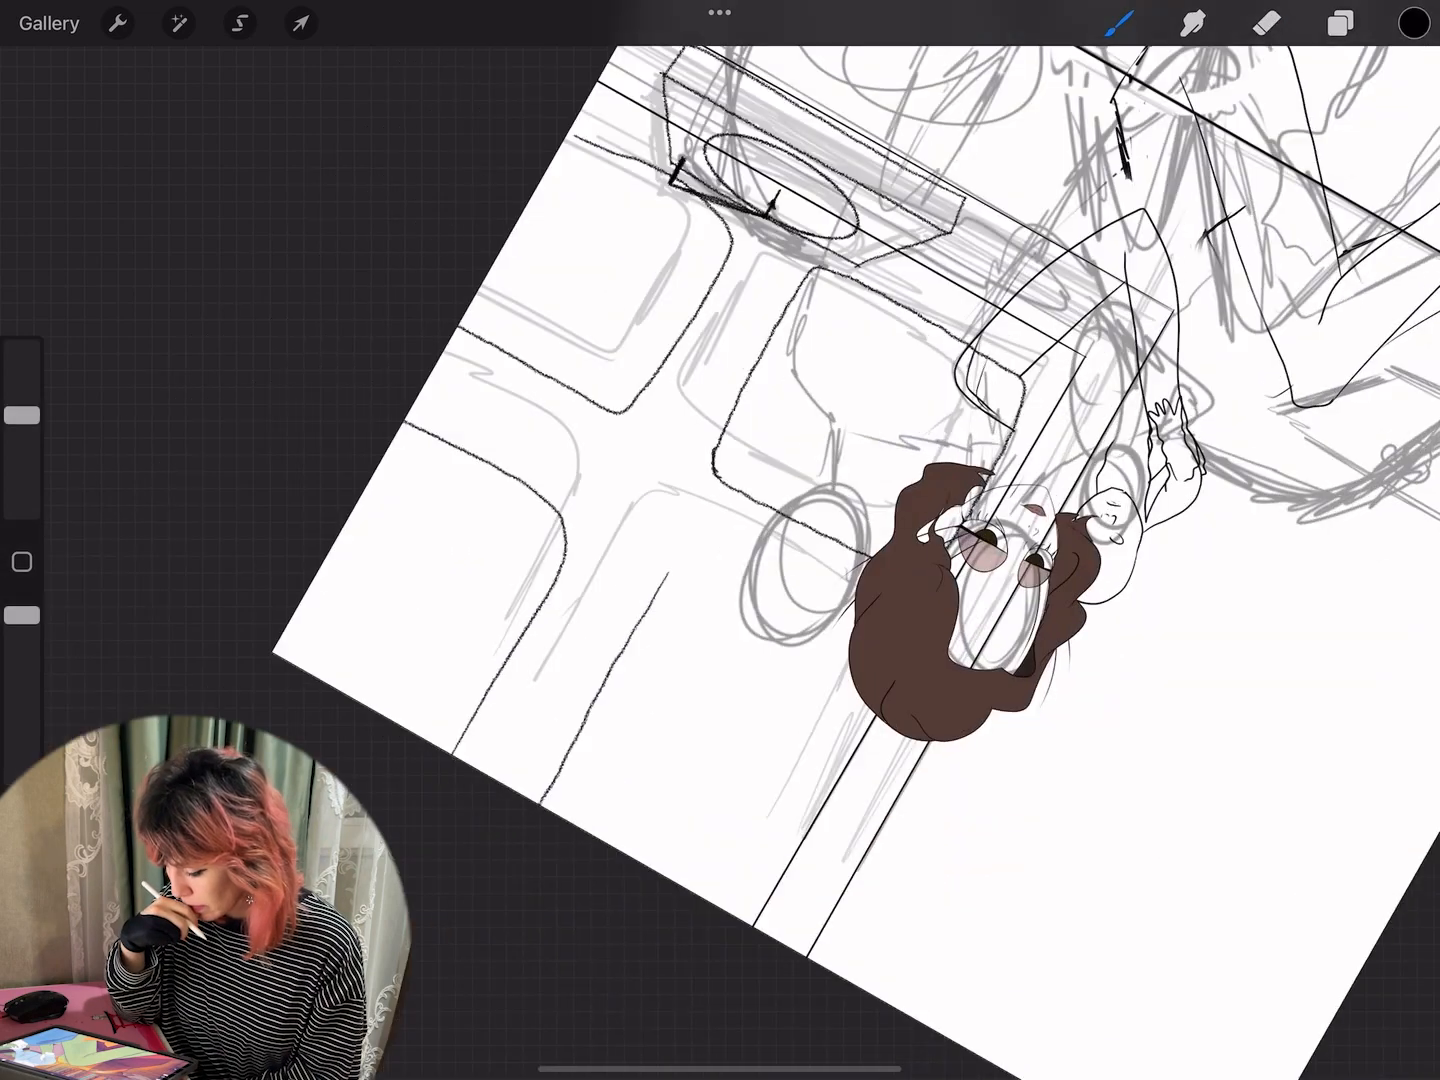
Step: Add line art for the window frame, the box on the sill and the table with its bowl
click(1340, 24)
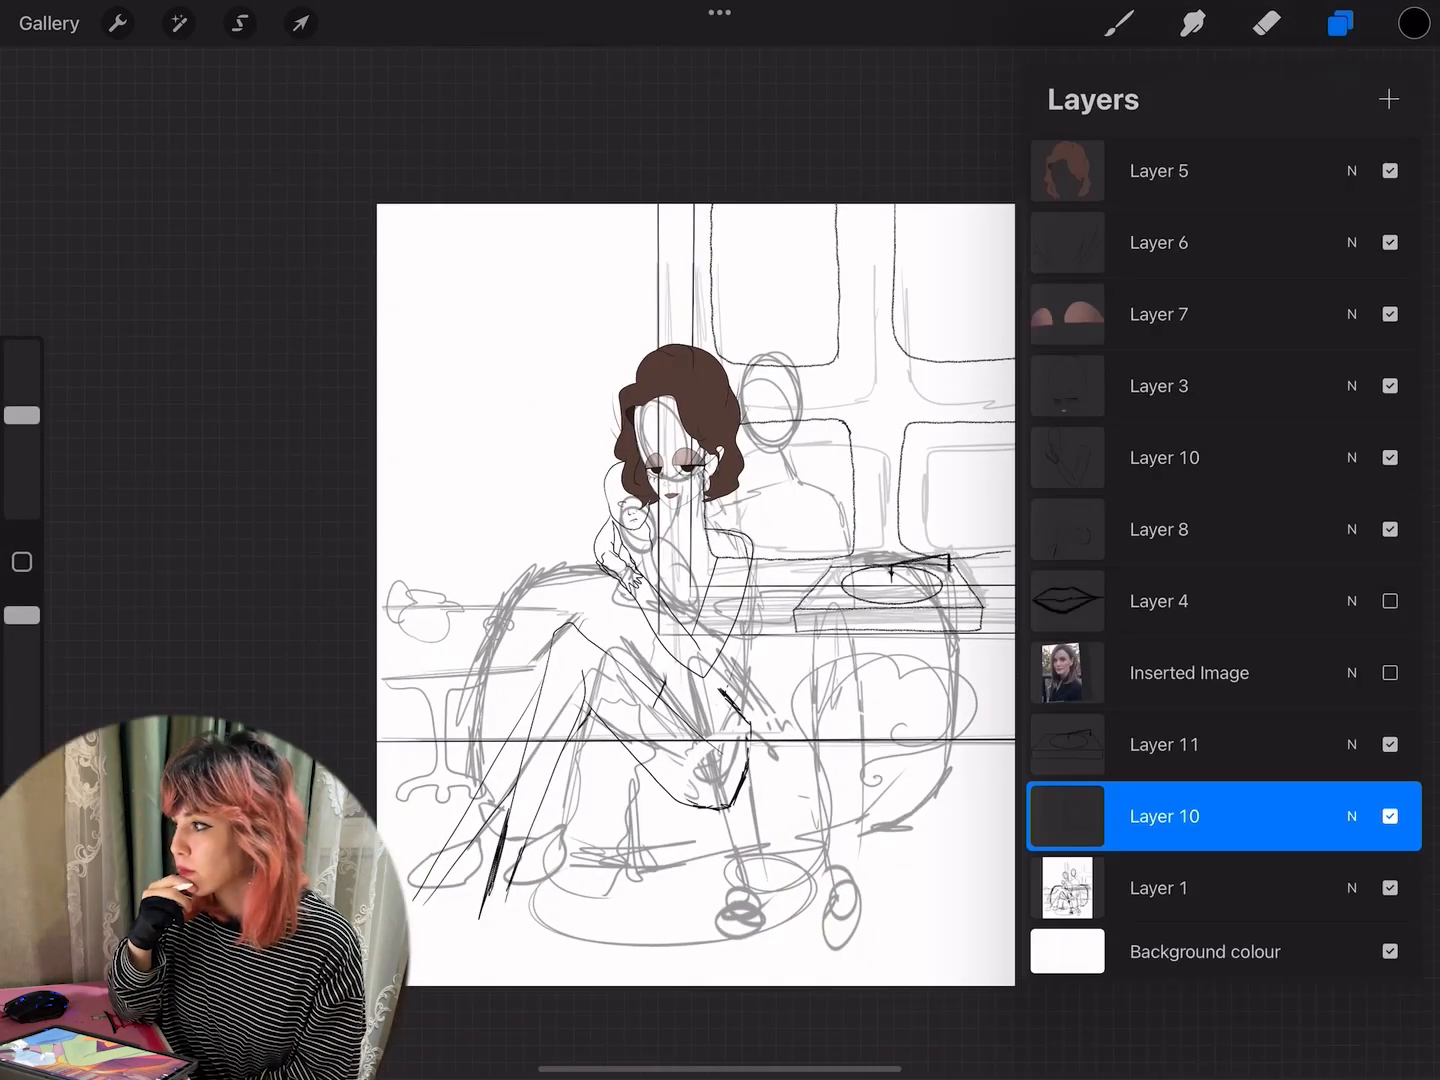
click(1340, 24)
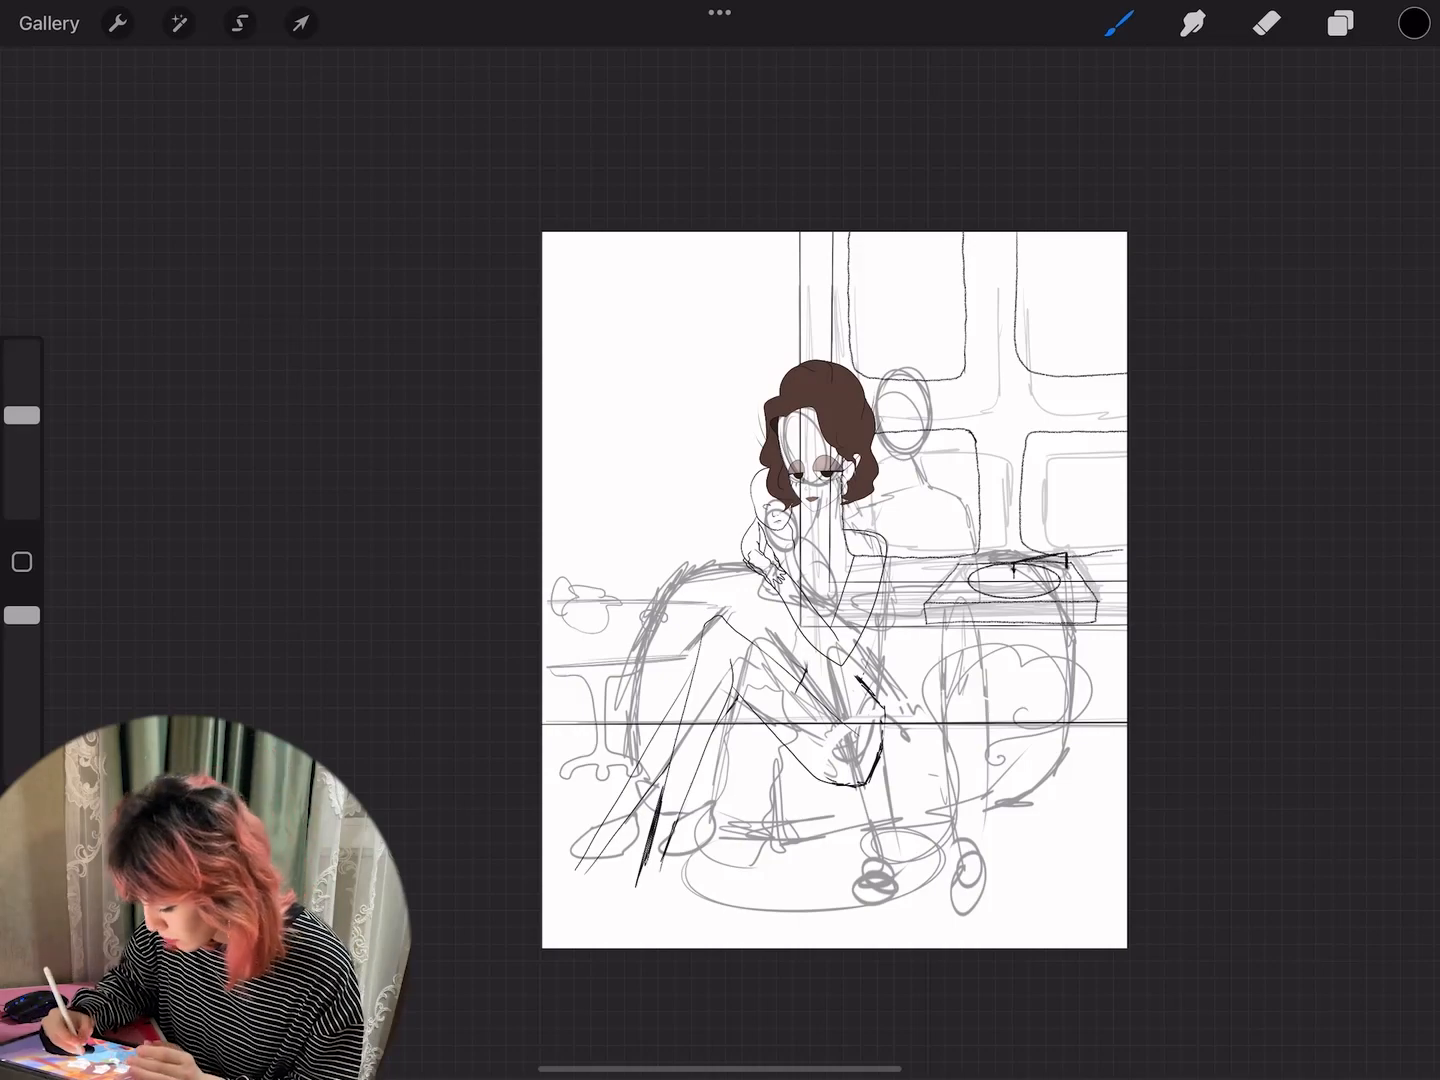
click(1340, 24)
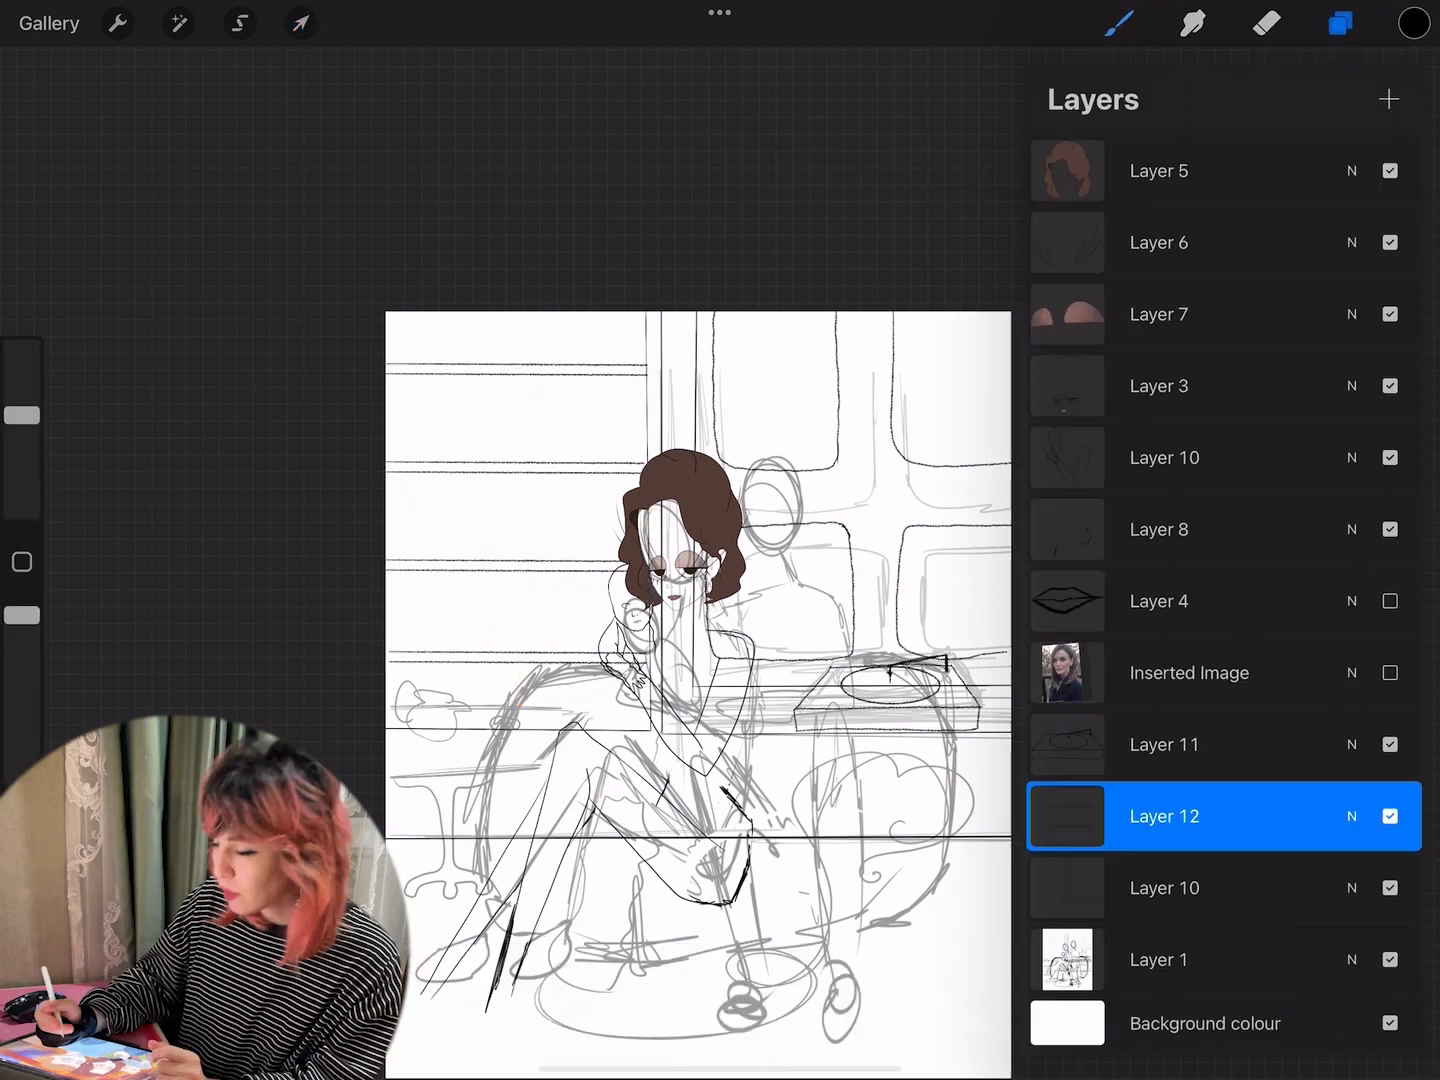
click(1340, 24)
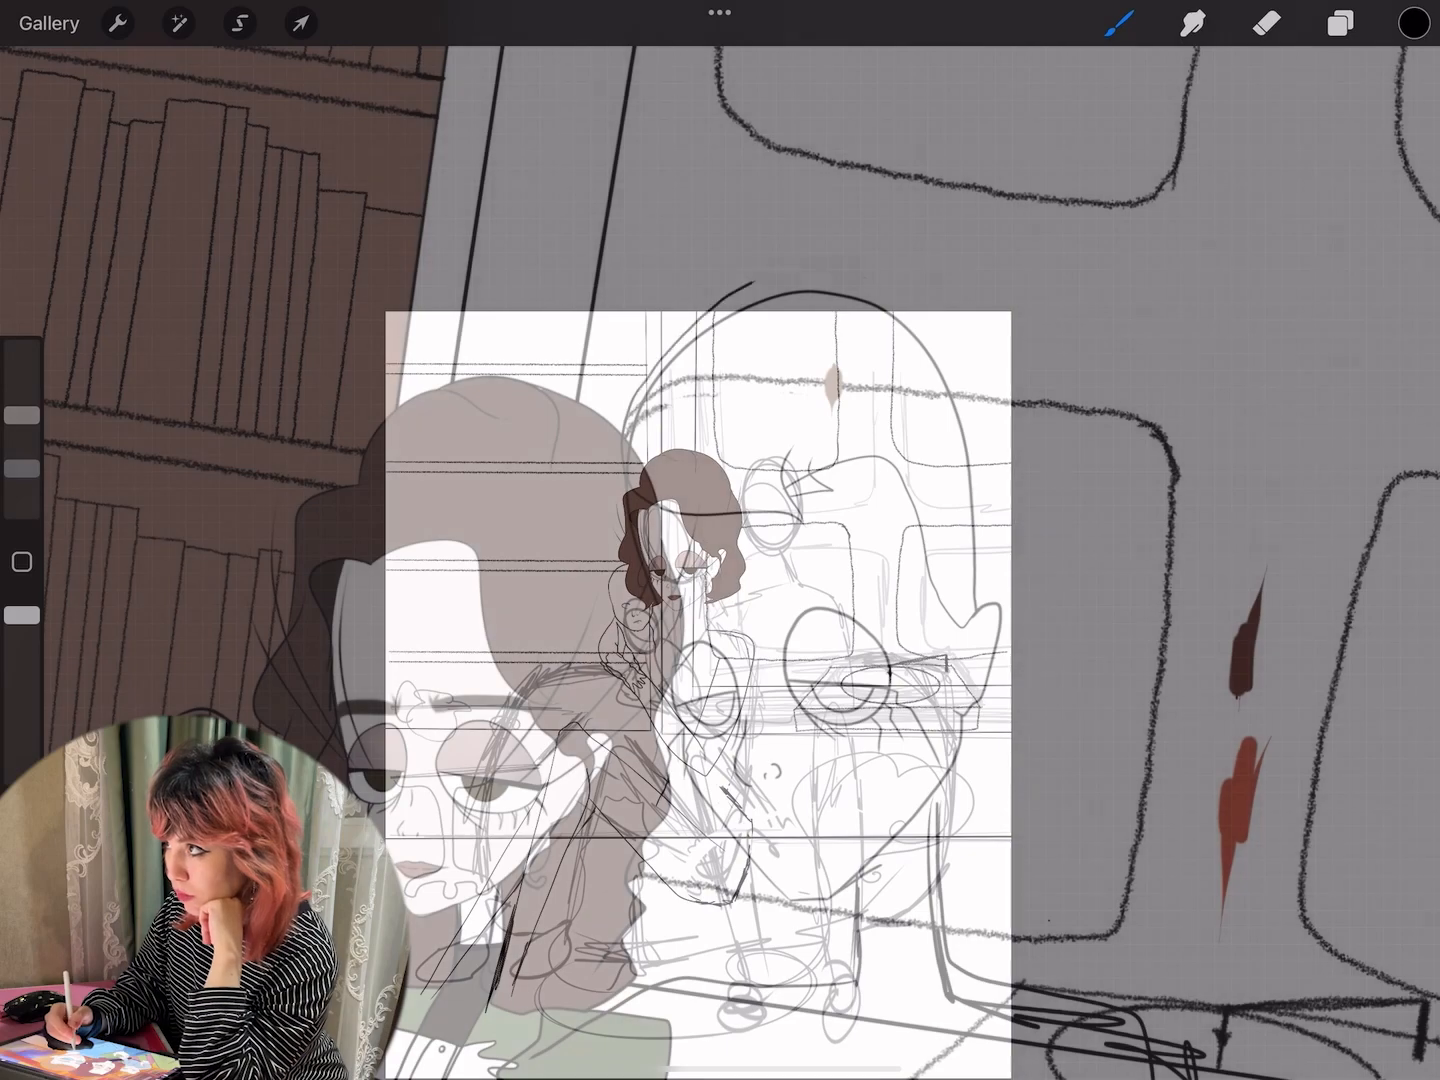
Step: Resize and warp the man's teal glasses so they fit his face
click(1338, 22)
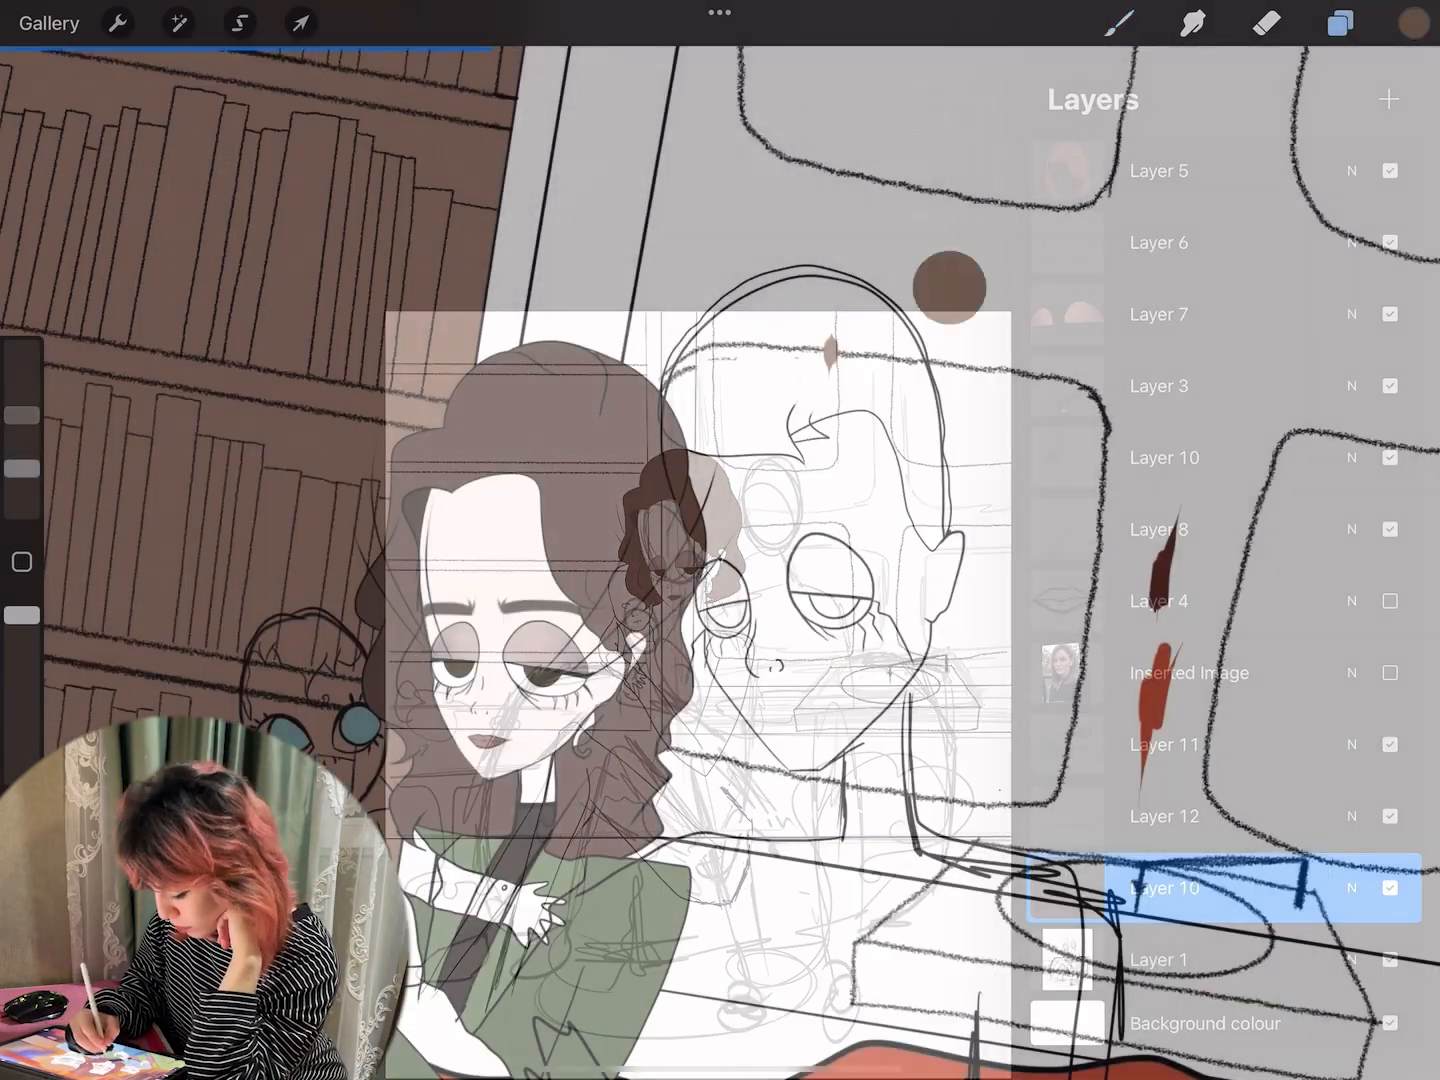
click(300, 24)
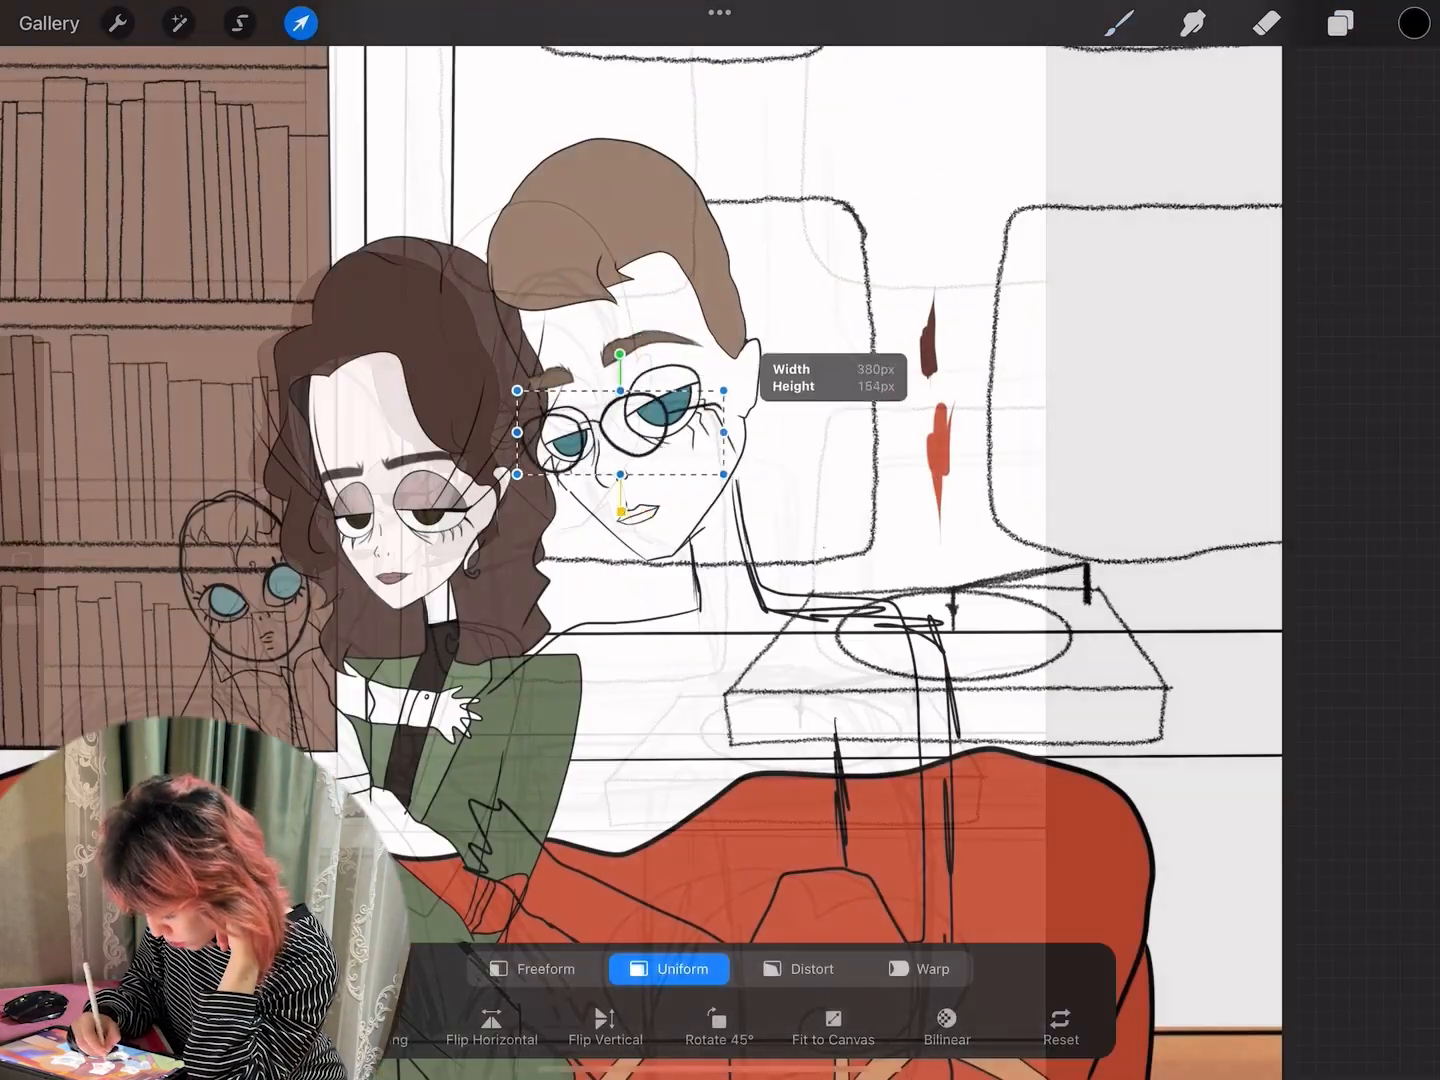
click(300, 22)
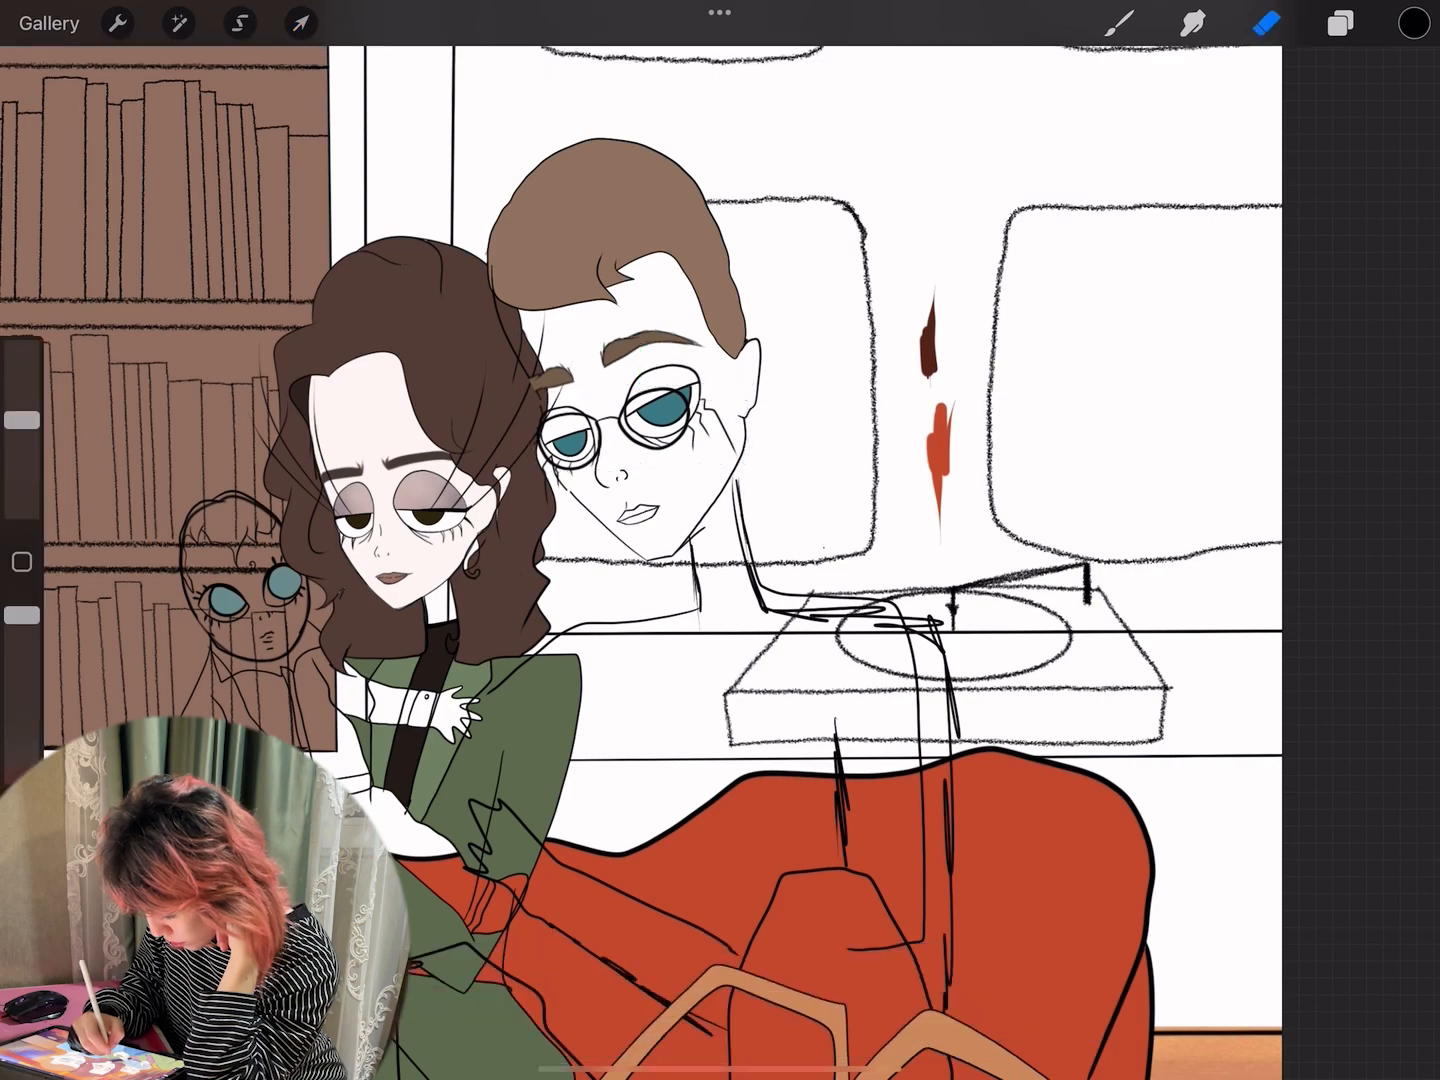
click(1412, 24)
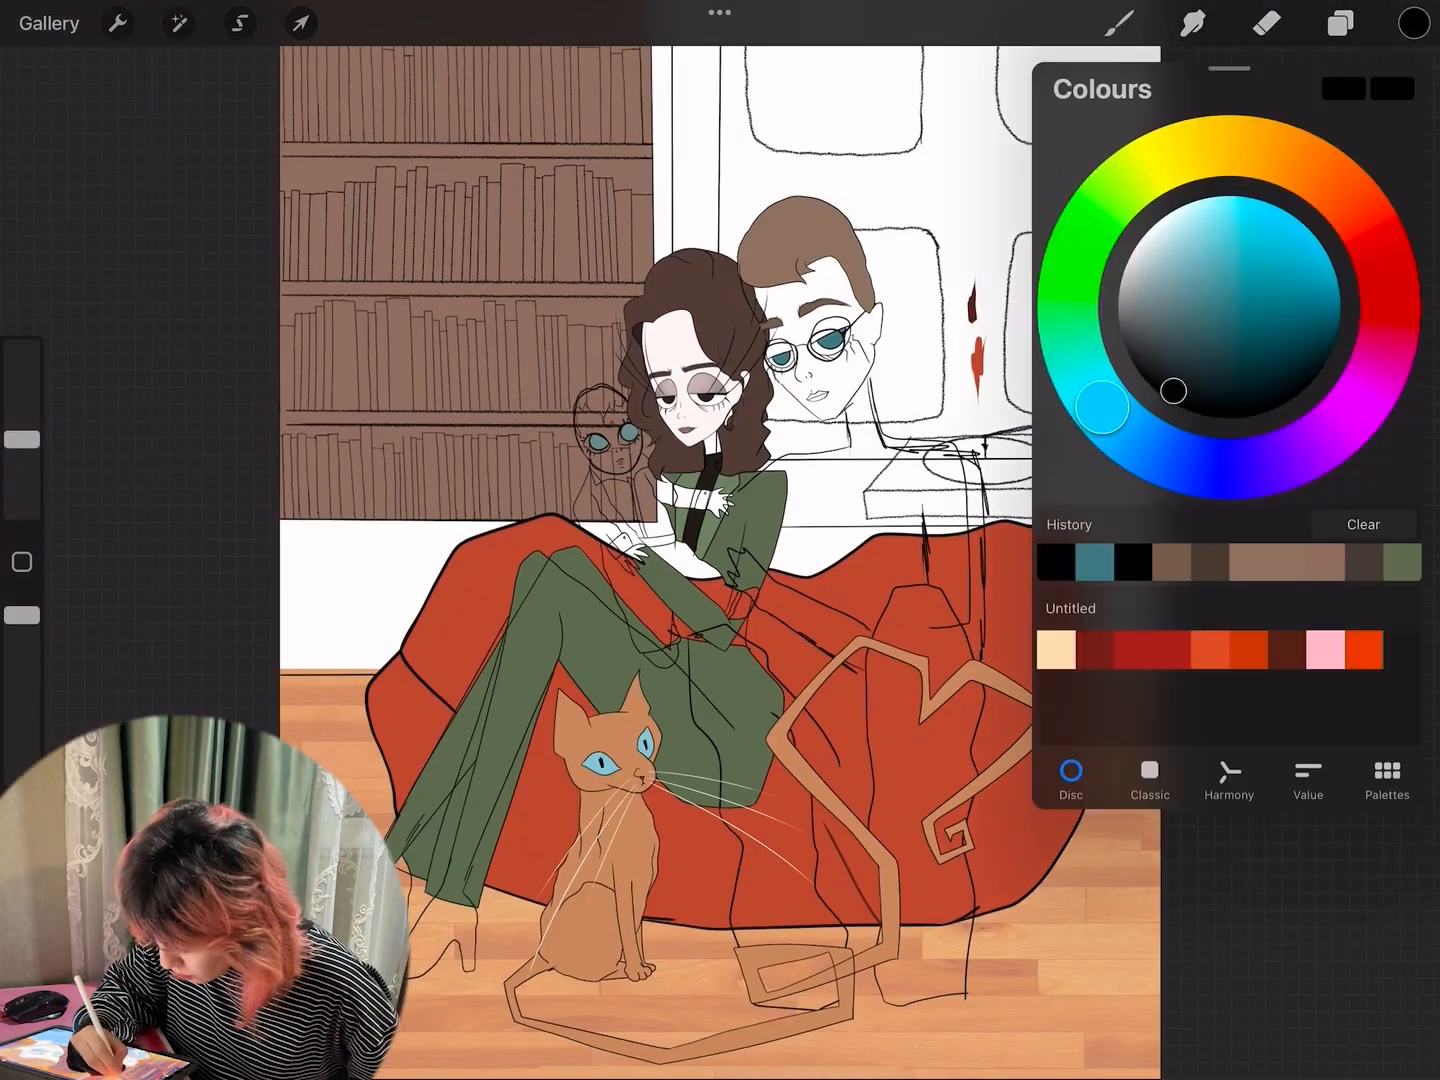
click(1340, 24)
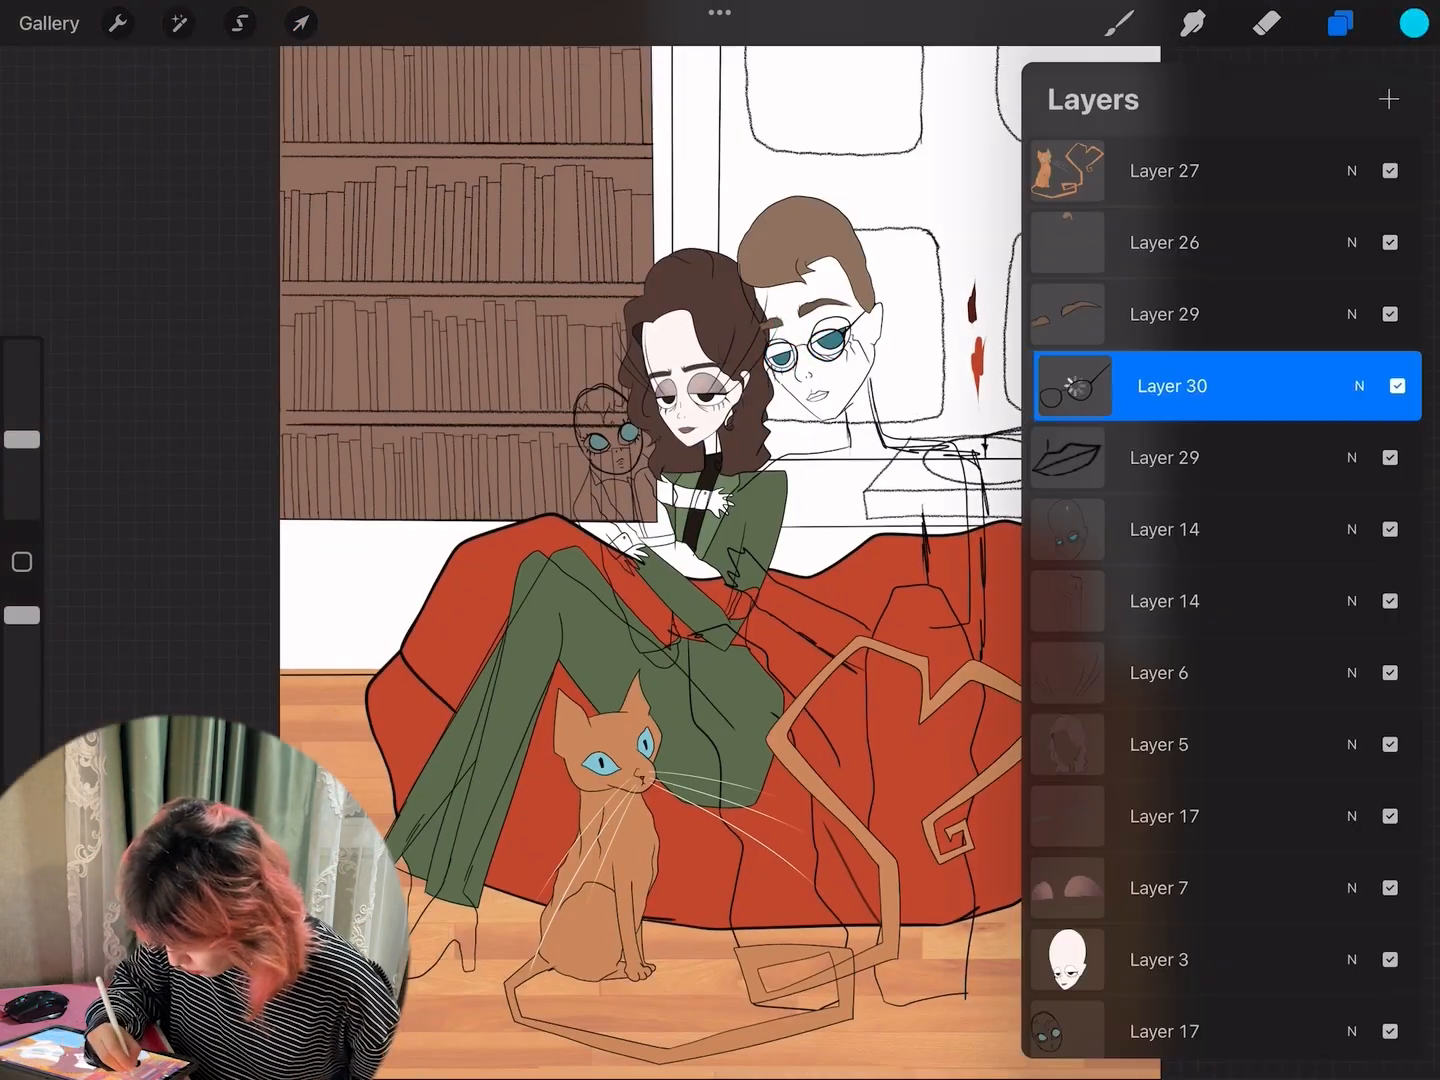
click(300, 24)
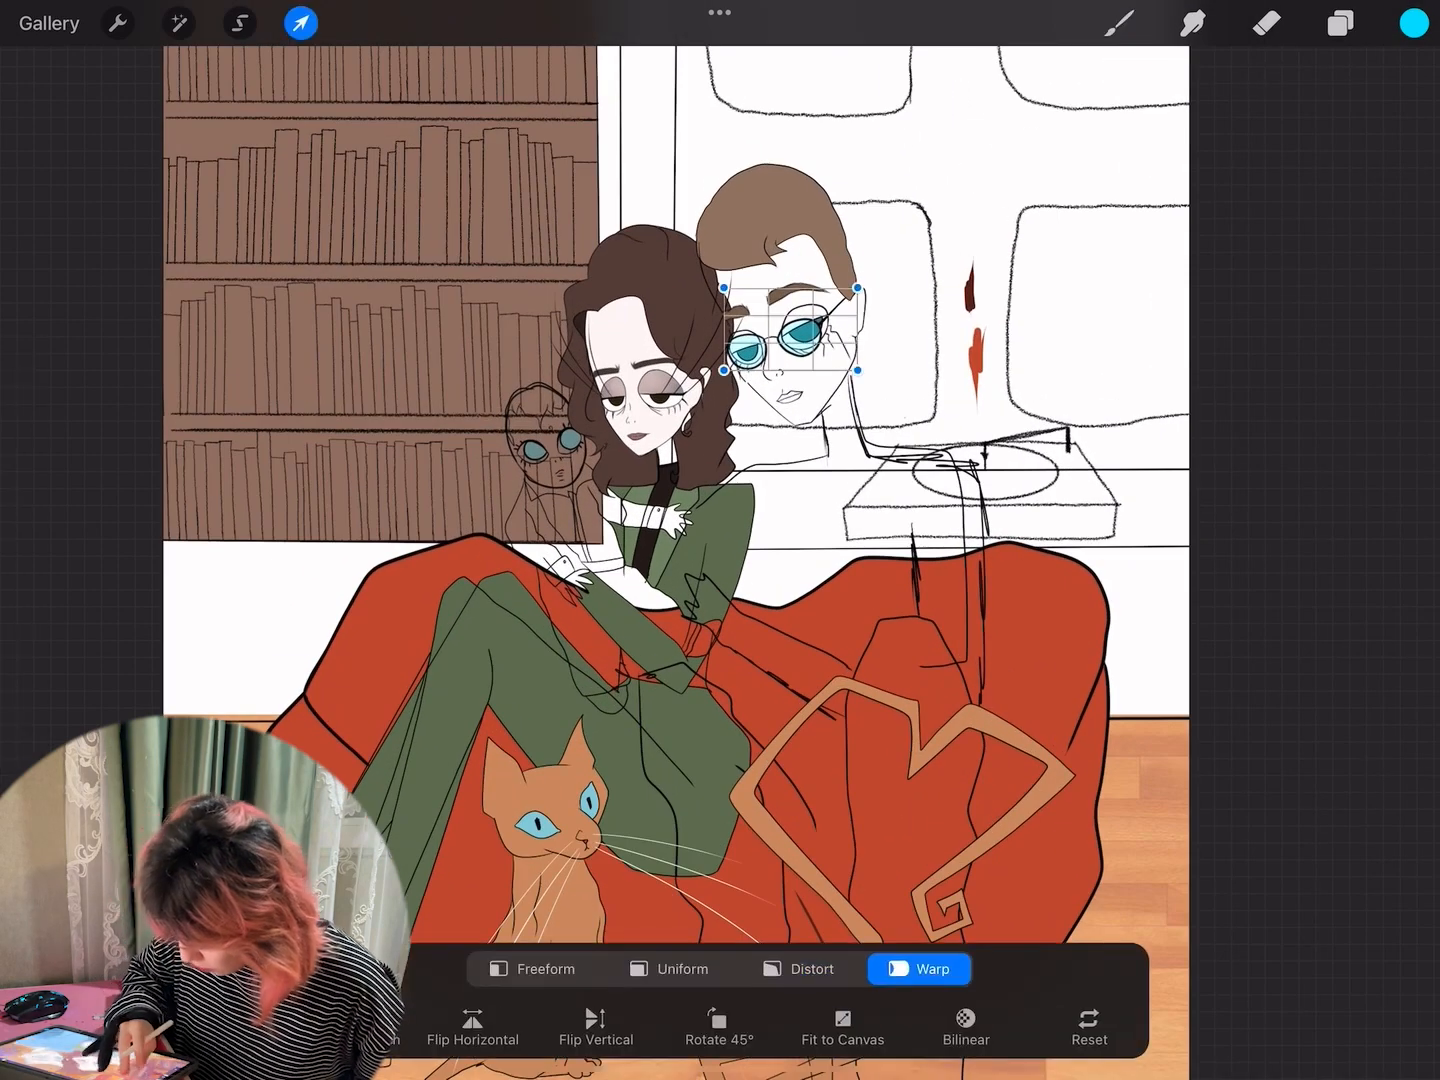
click(300, 22)
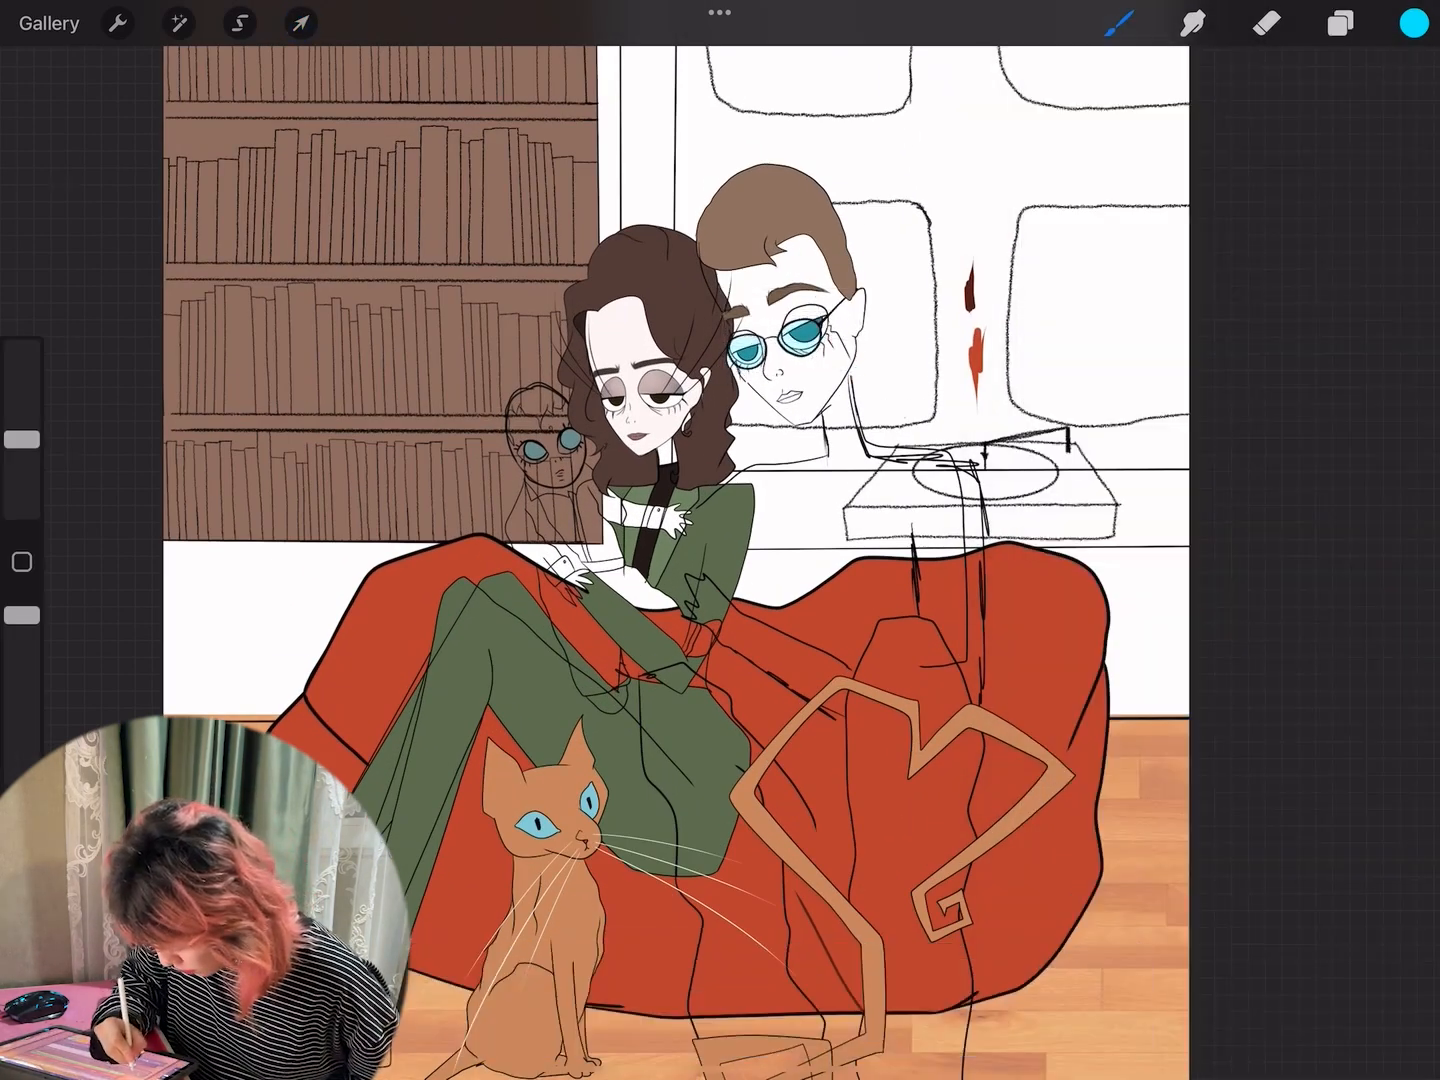
Step: Scale the man's head uniformly so it sits naturally behind the woman
click(300, 22)
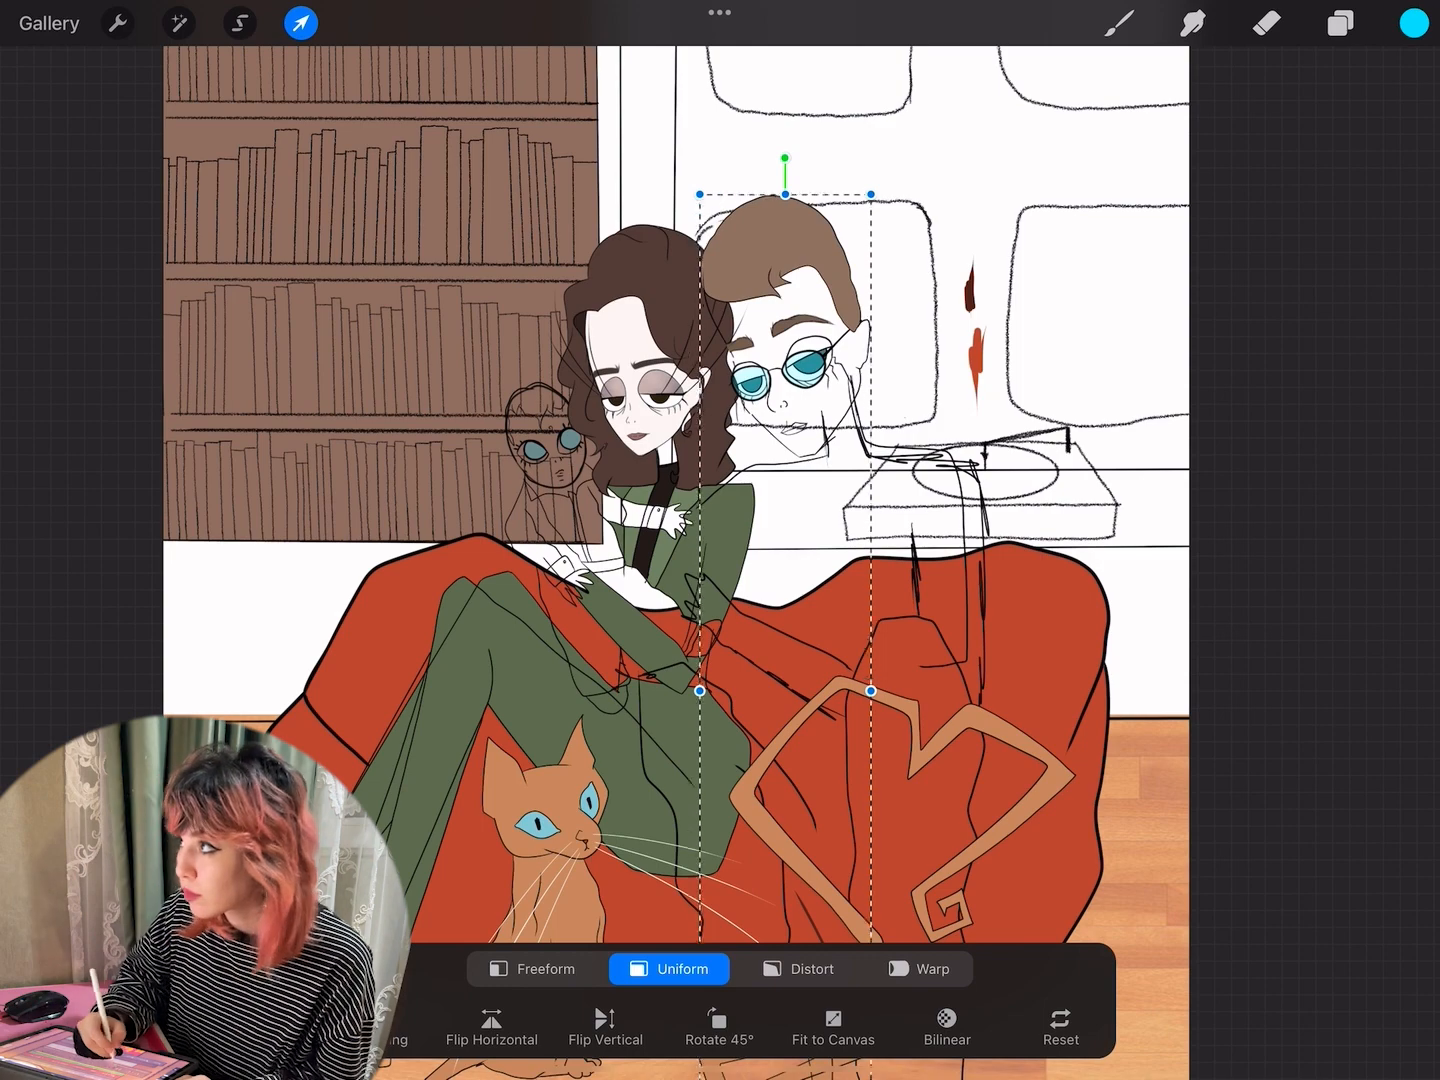
click(300, 24)
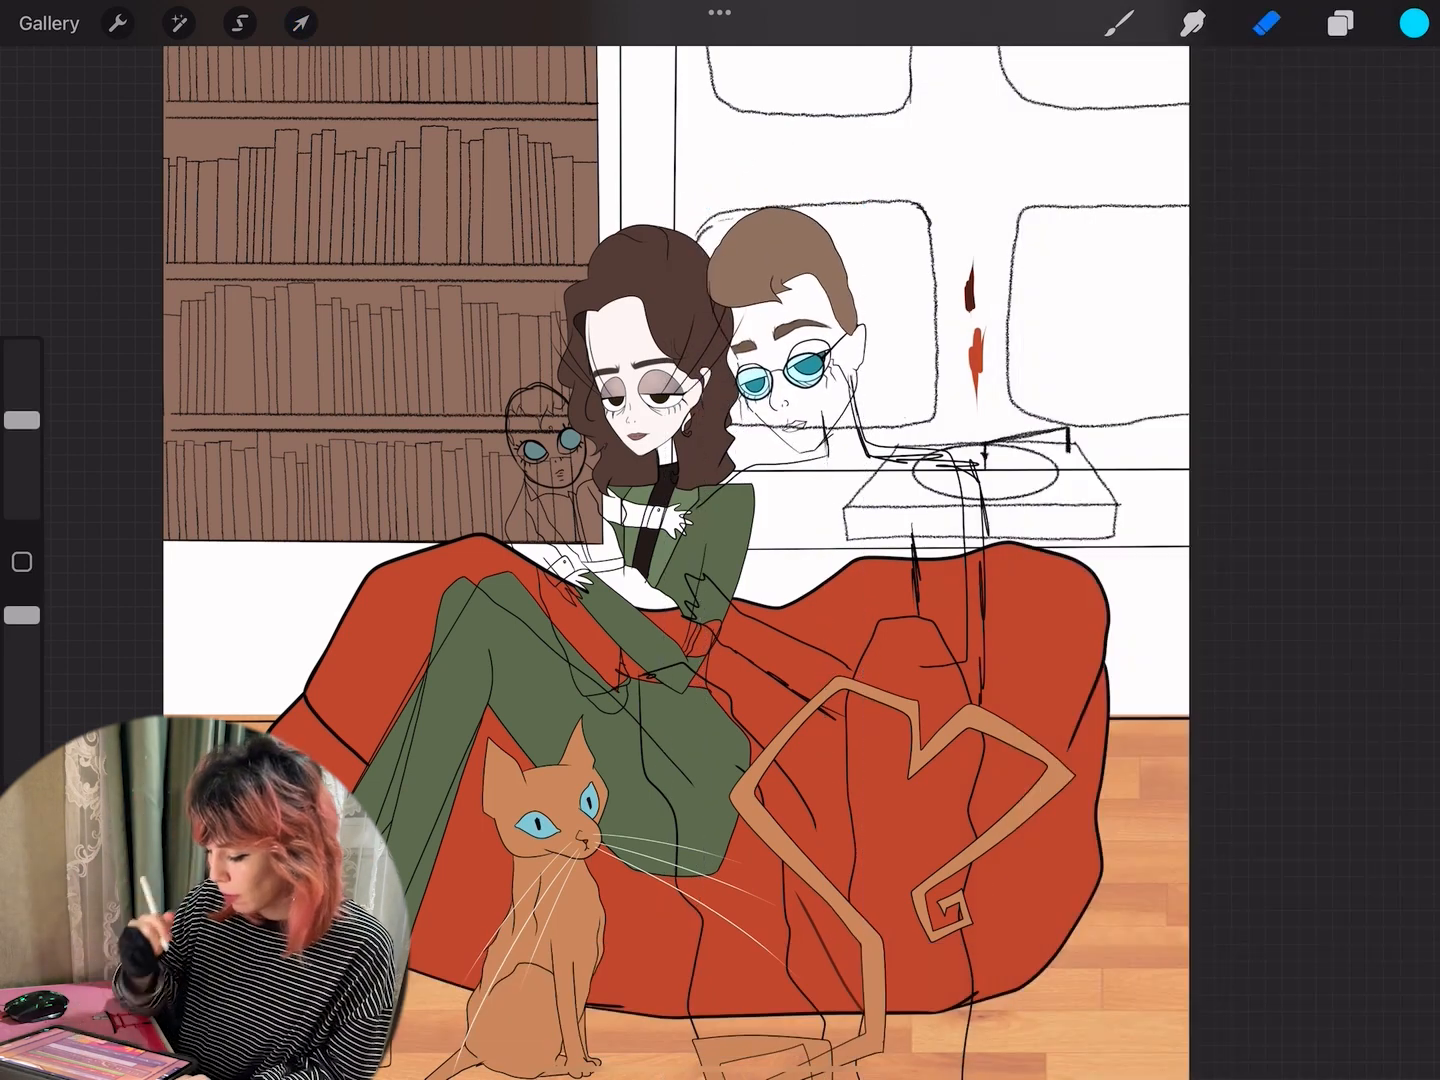
click(300, 22)
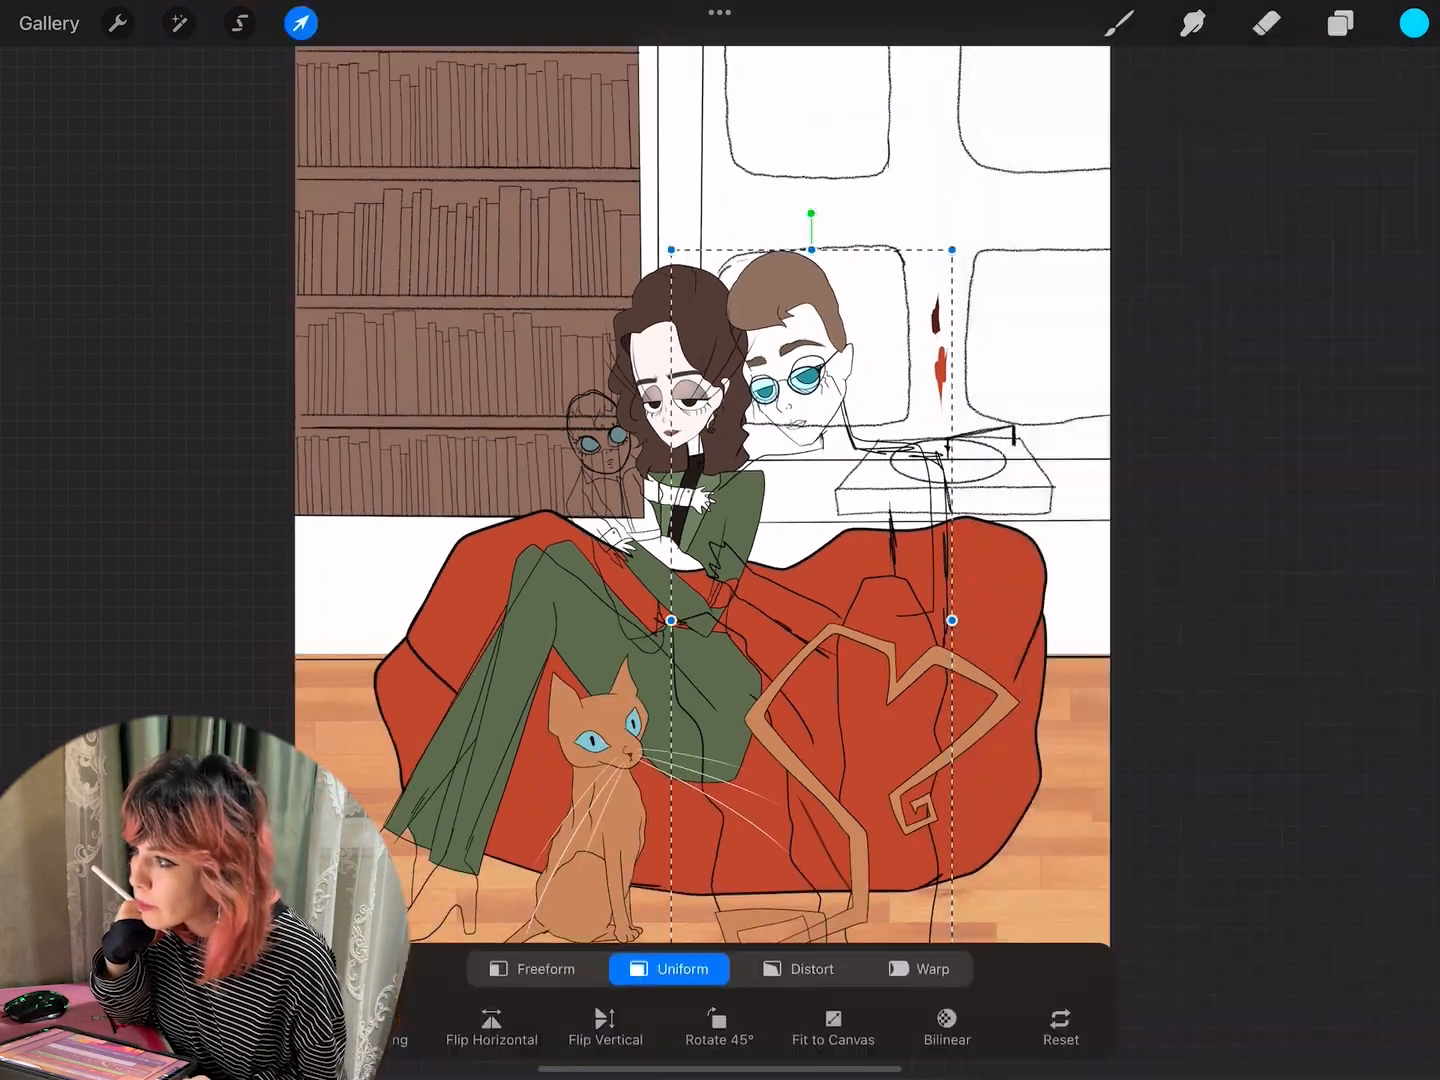
click(300, 22)
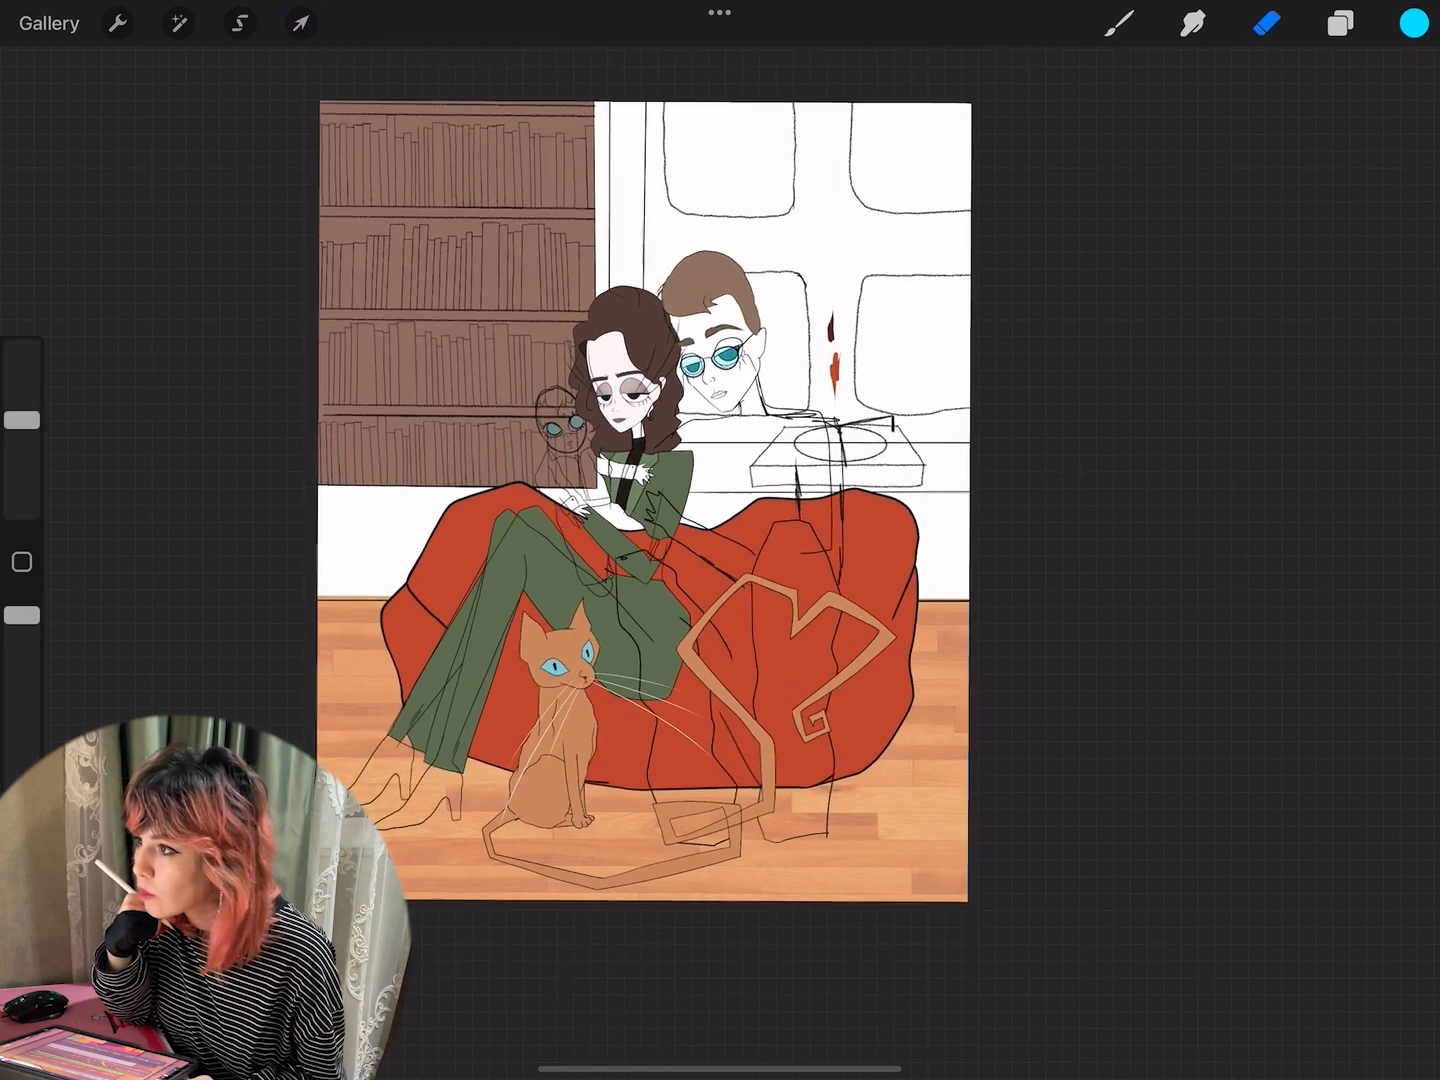
Step: Colour the man's shirt and jeans blue and darken the beanbag brown
click(1340, 24)
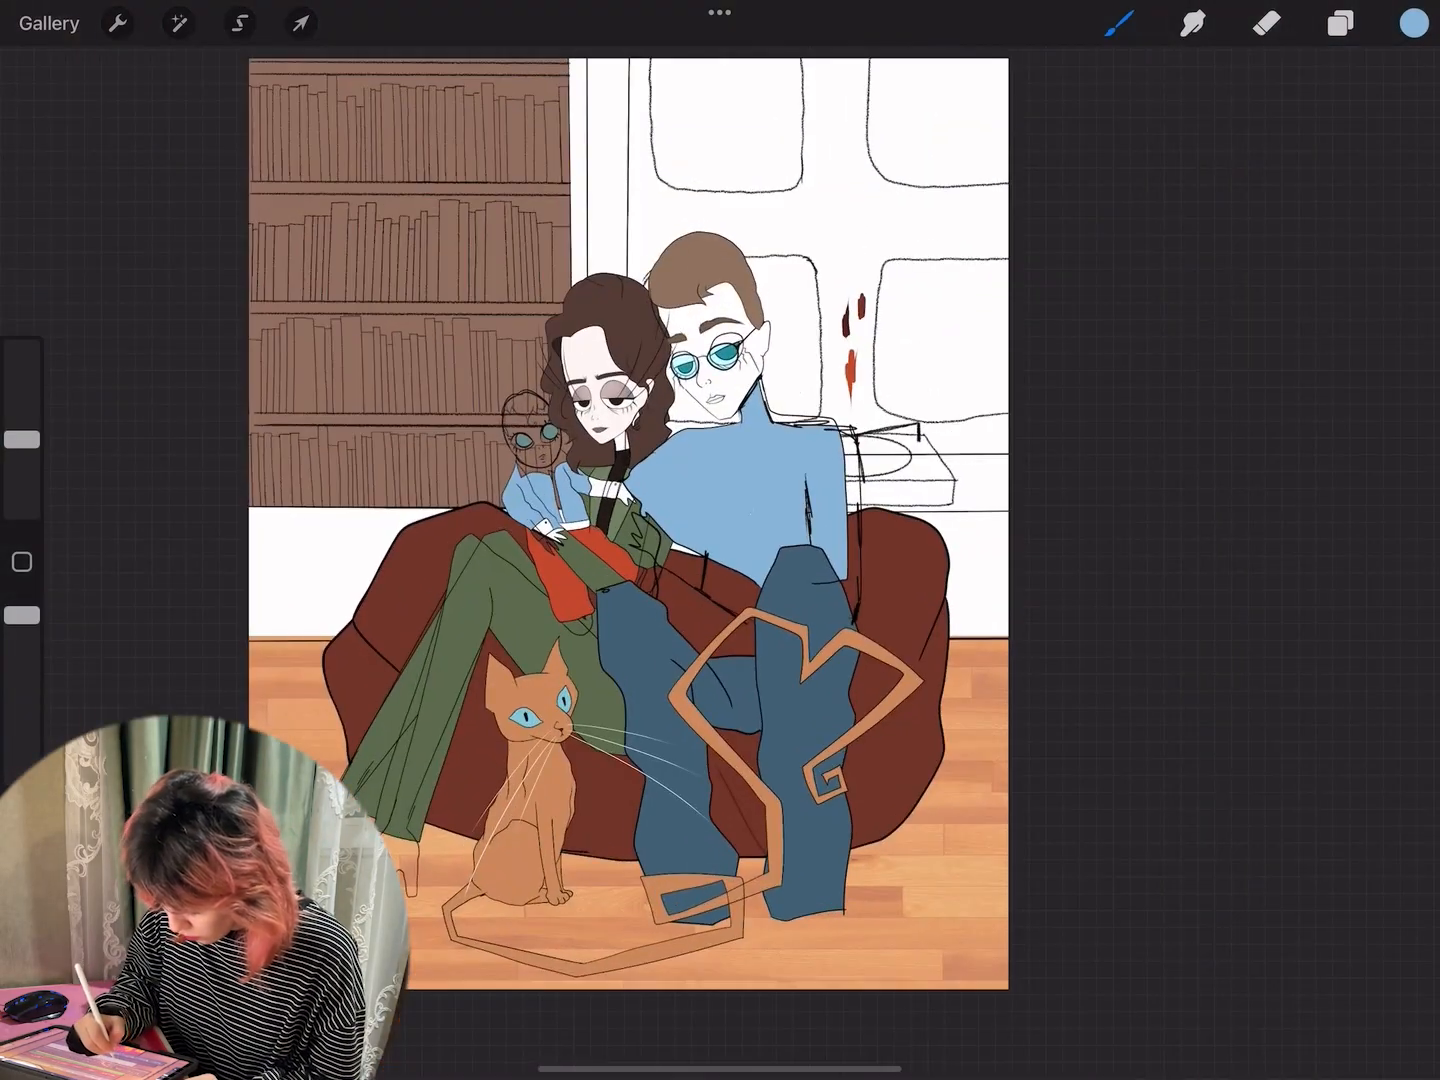
click(1340, 24)
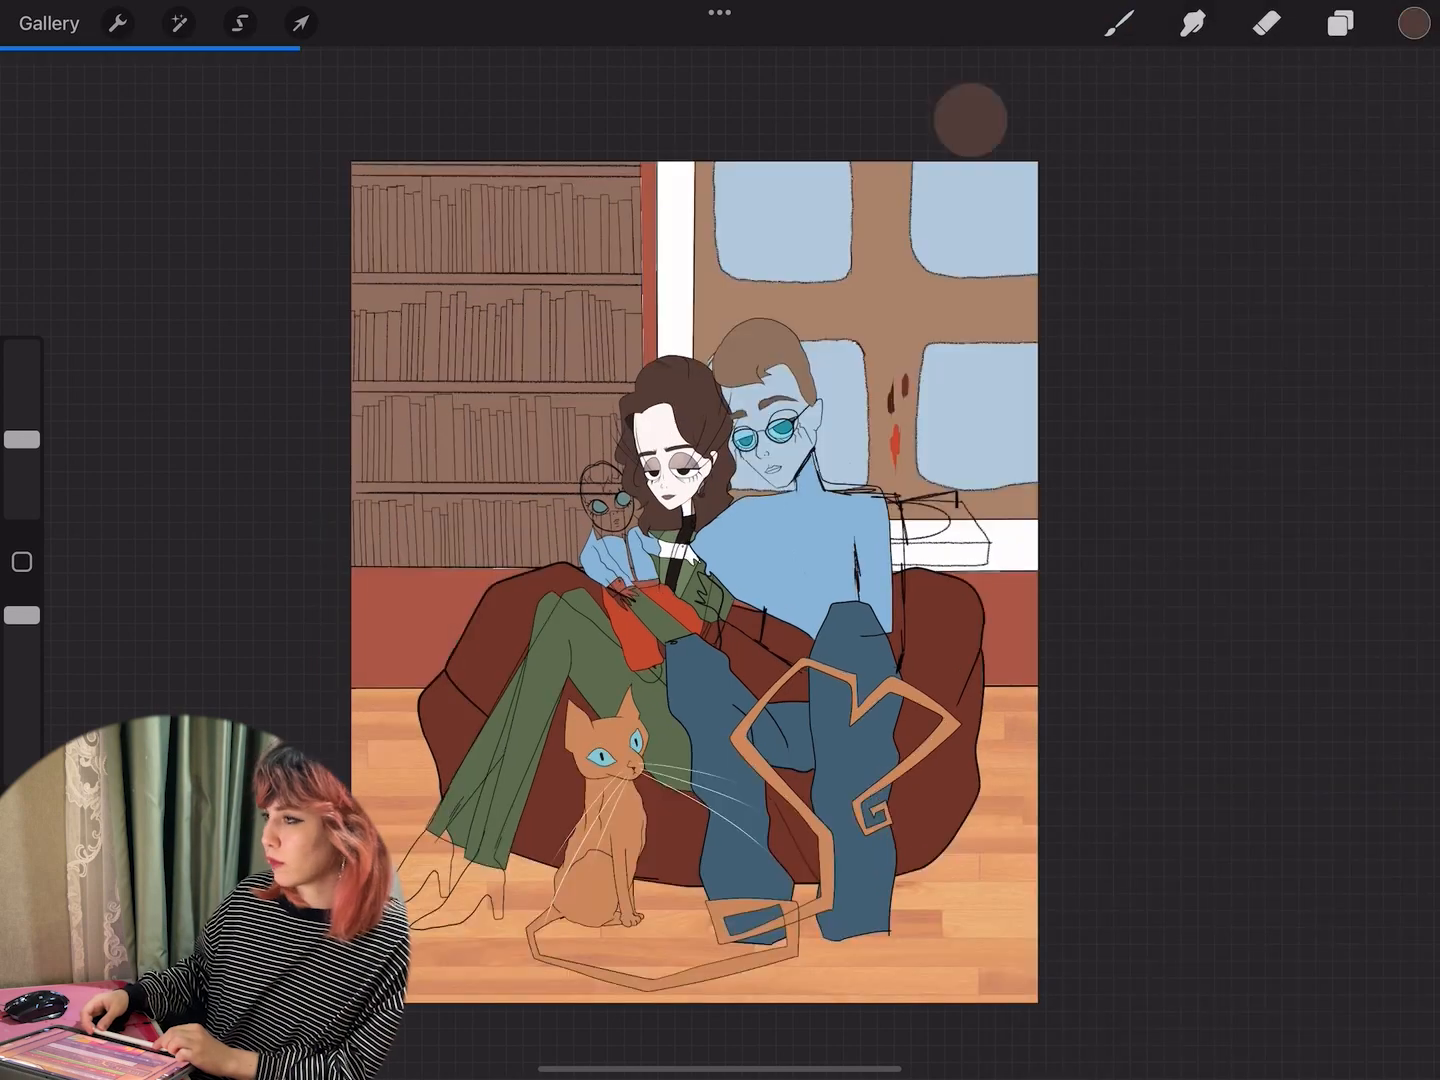
click(1120, 24)
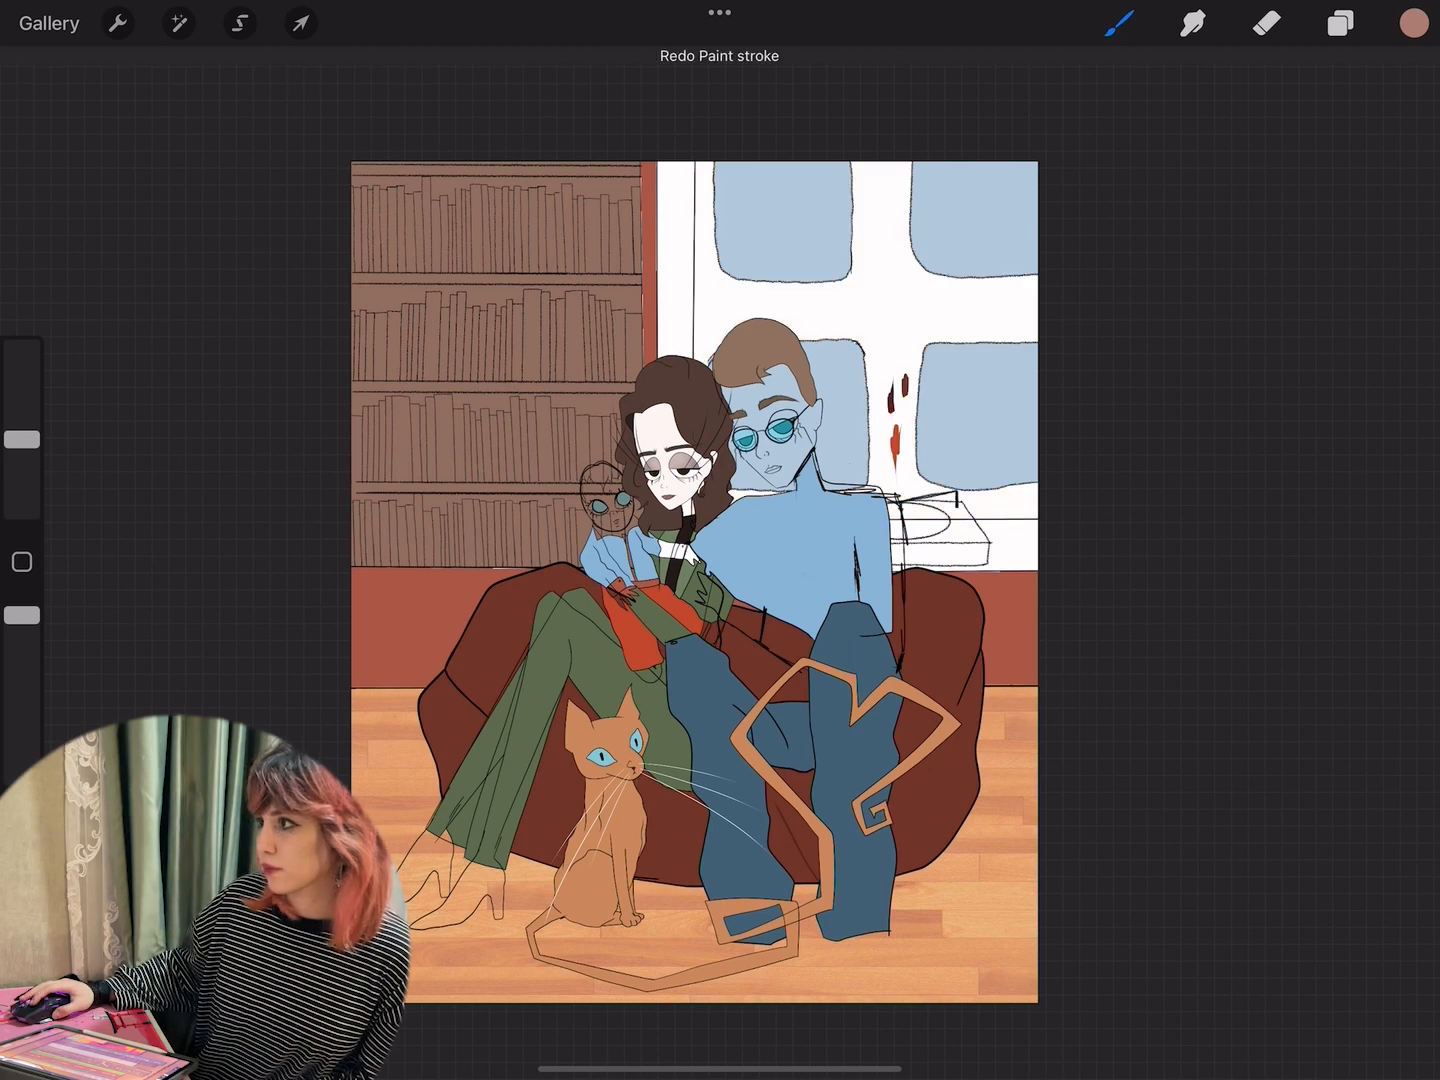
click(890, 296)
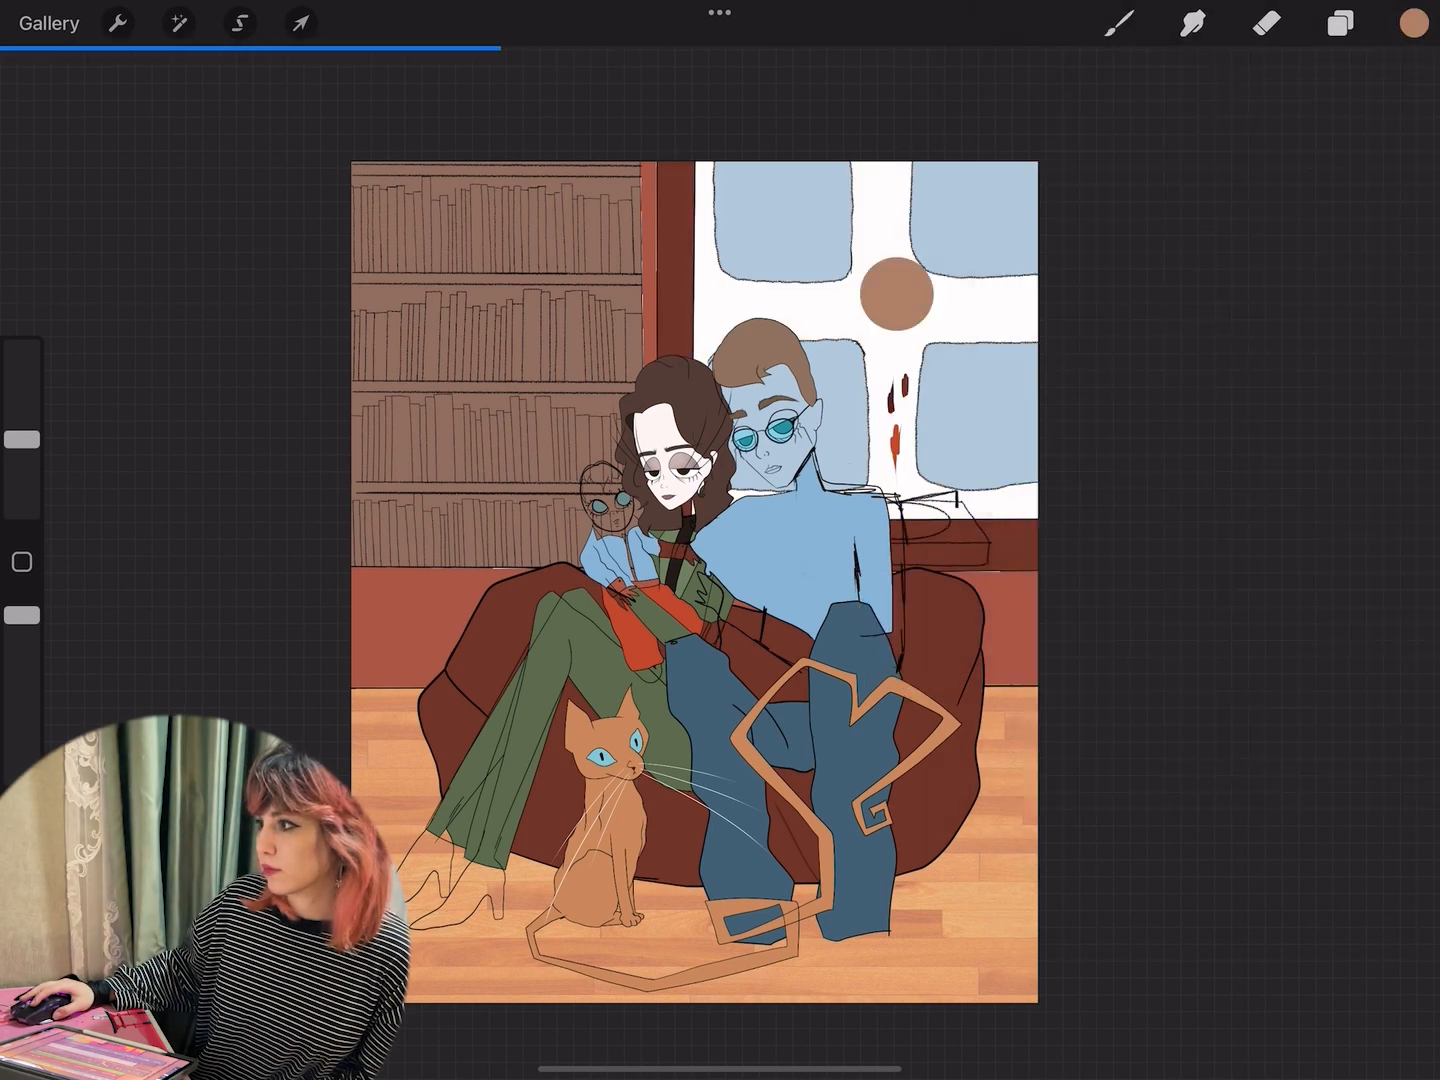
Step: Fill the window panes and the surrounding wall with their colours
click(1338, 24)
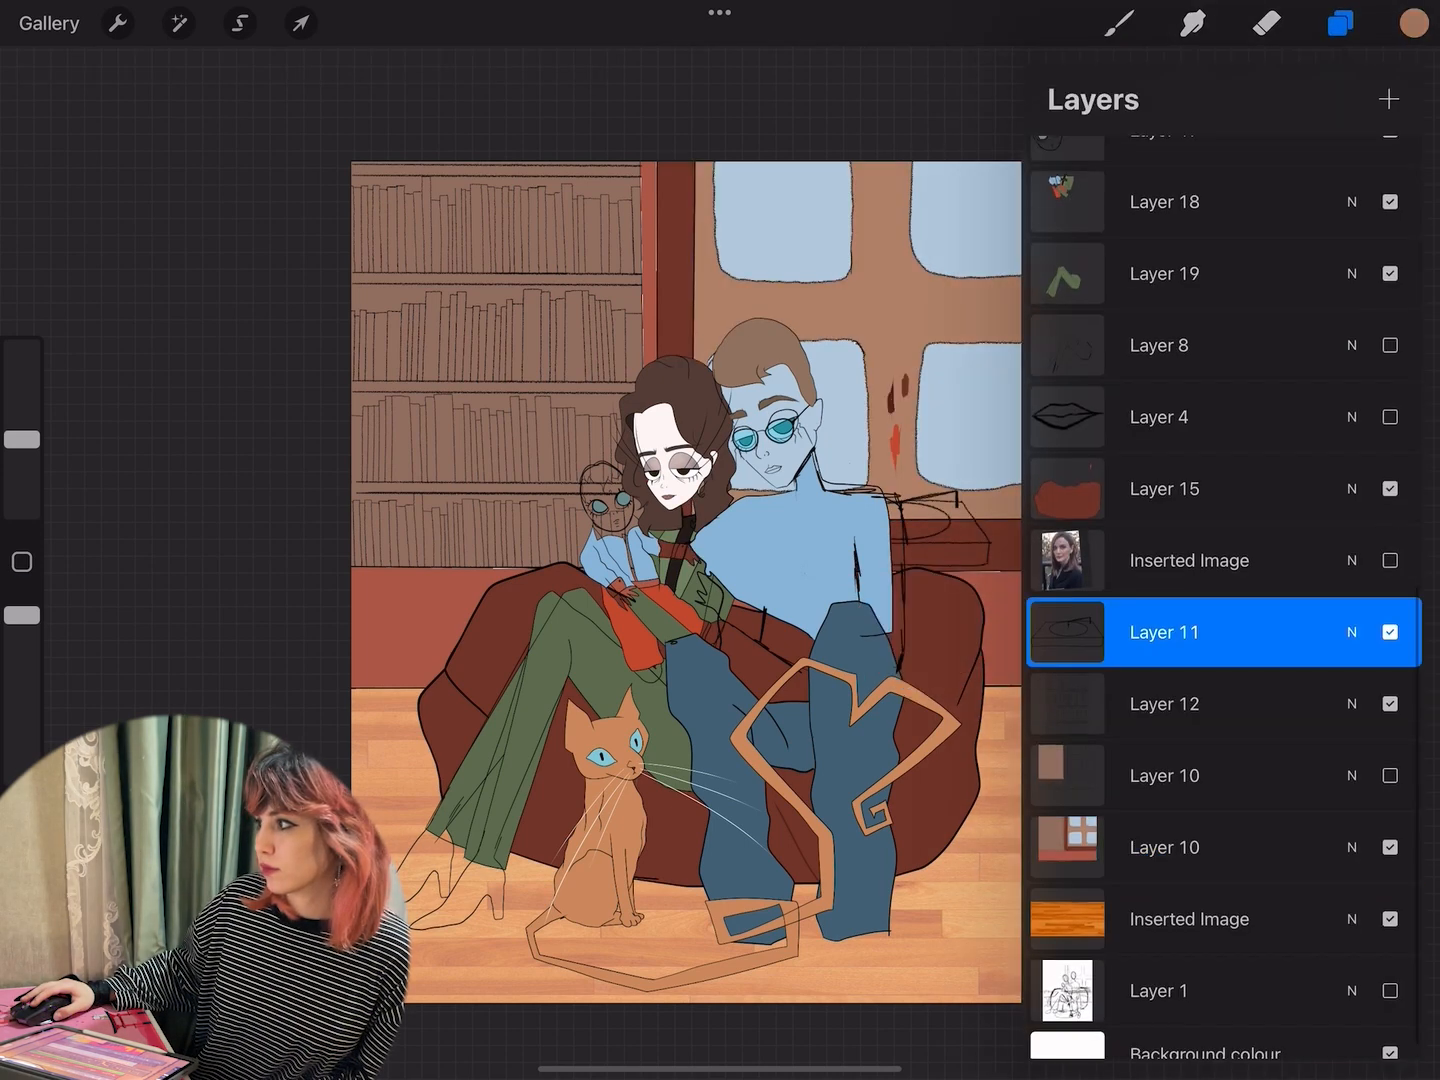
click(1340, 24)
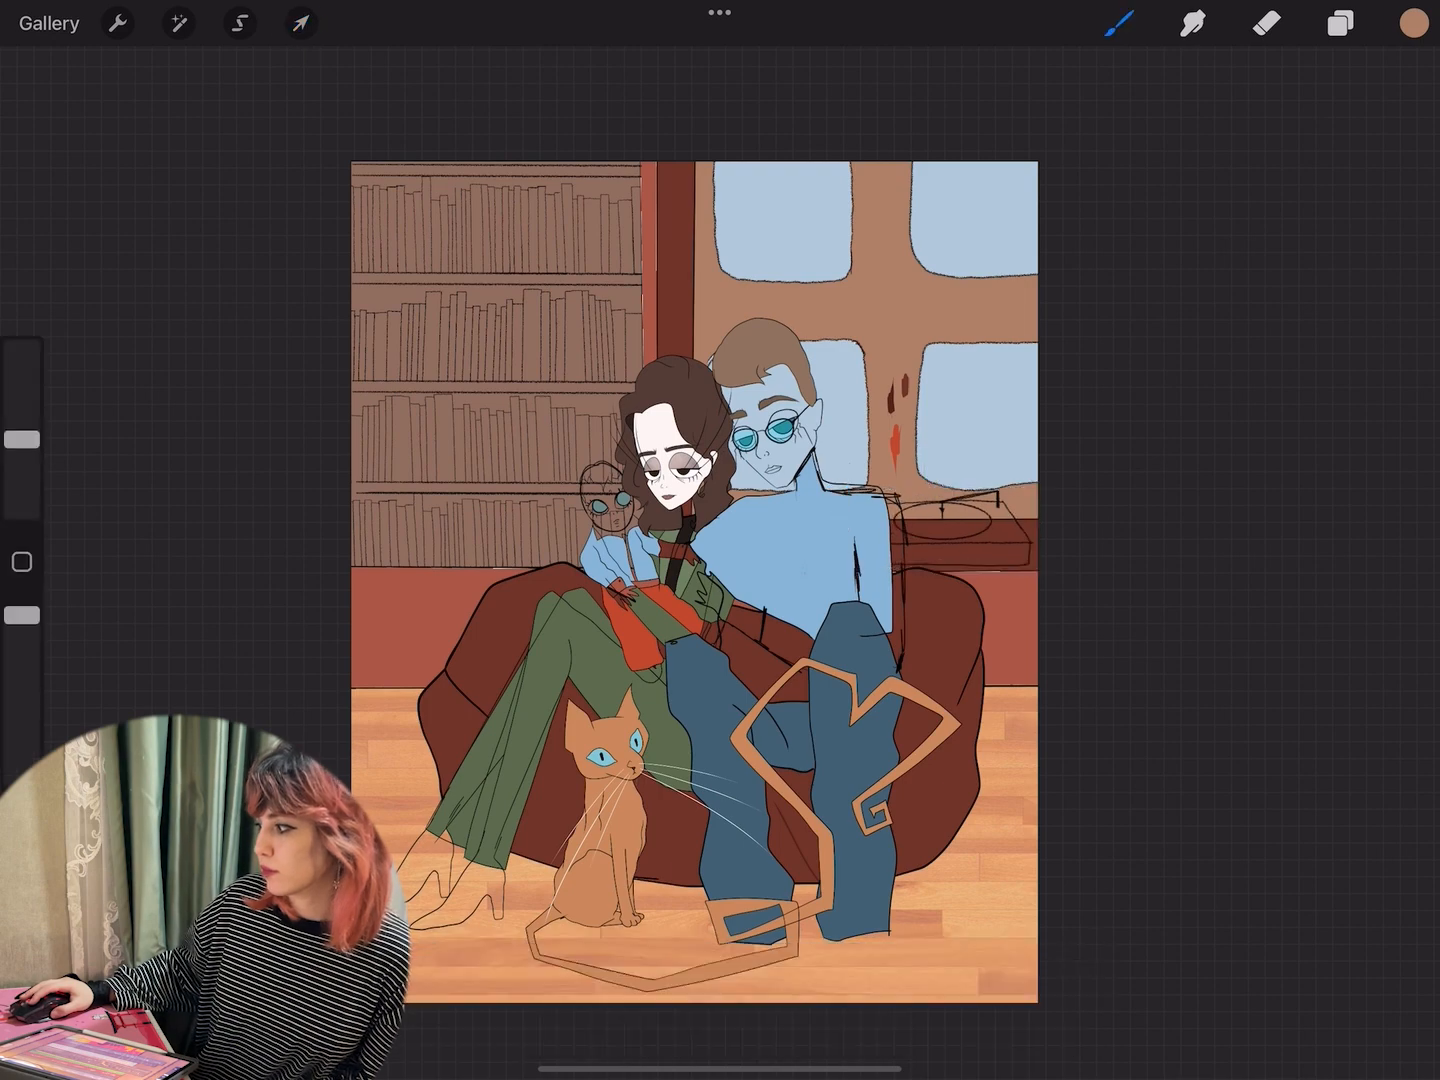
click(1340, 24)
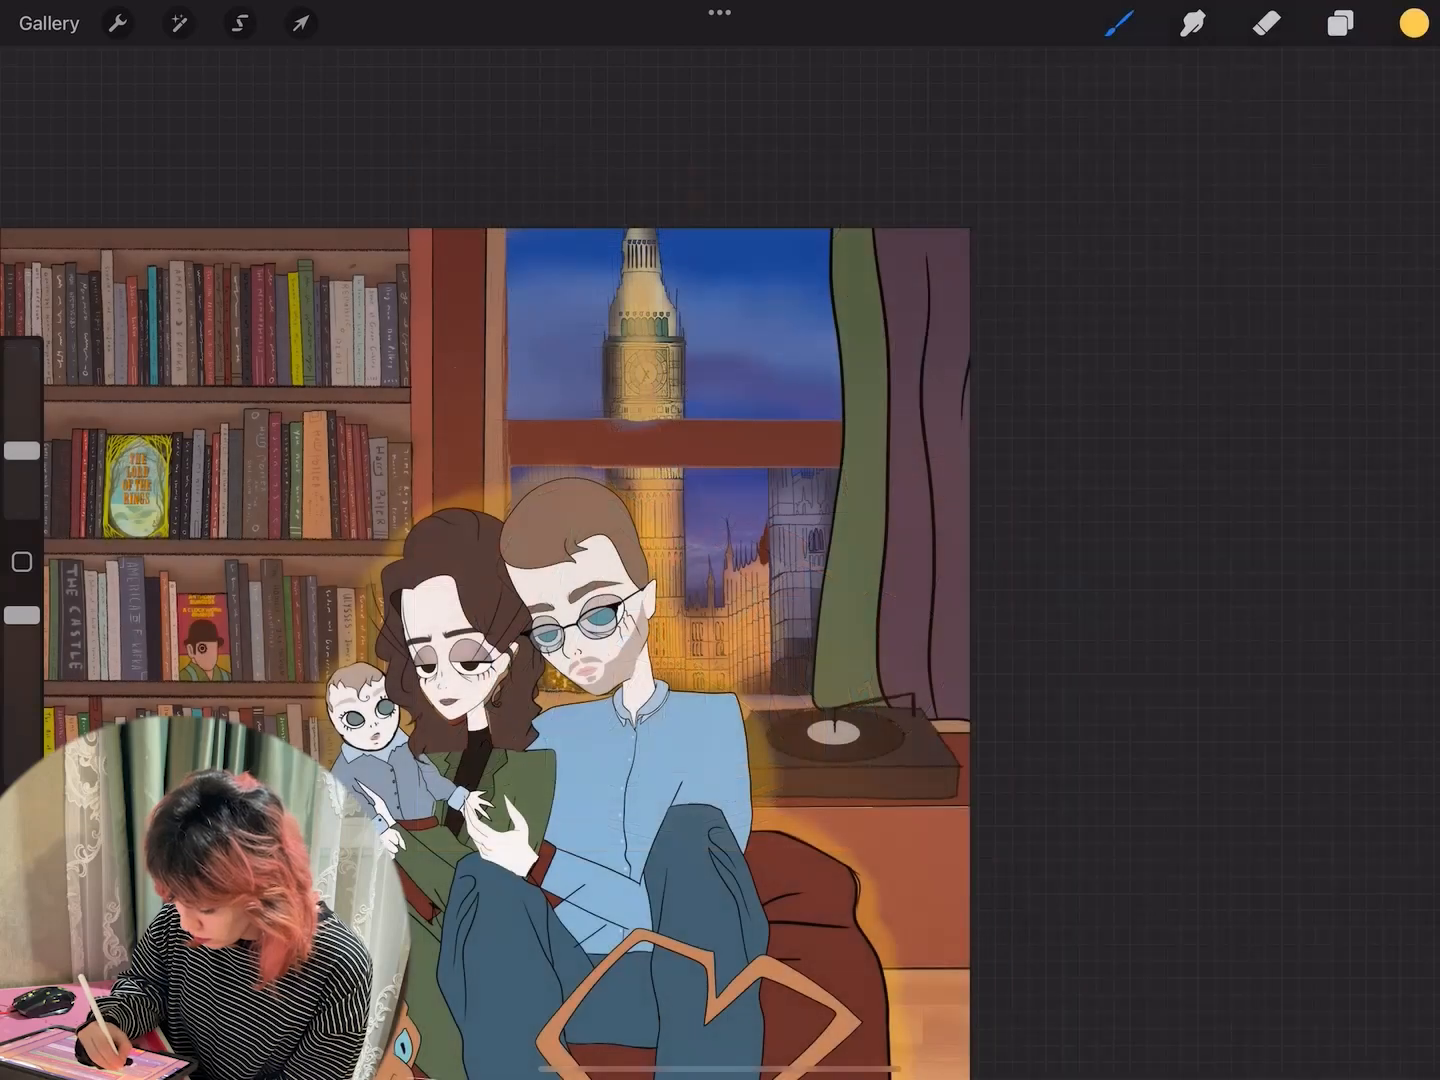
Step: Lower the opacity of both glow layers to soften the warm lighting
click(1340, 24)
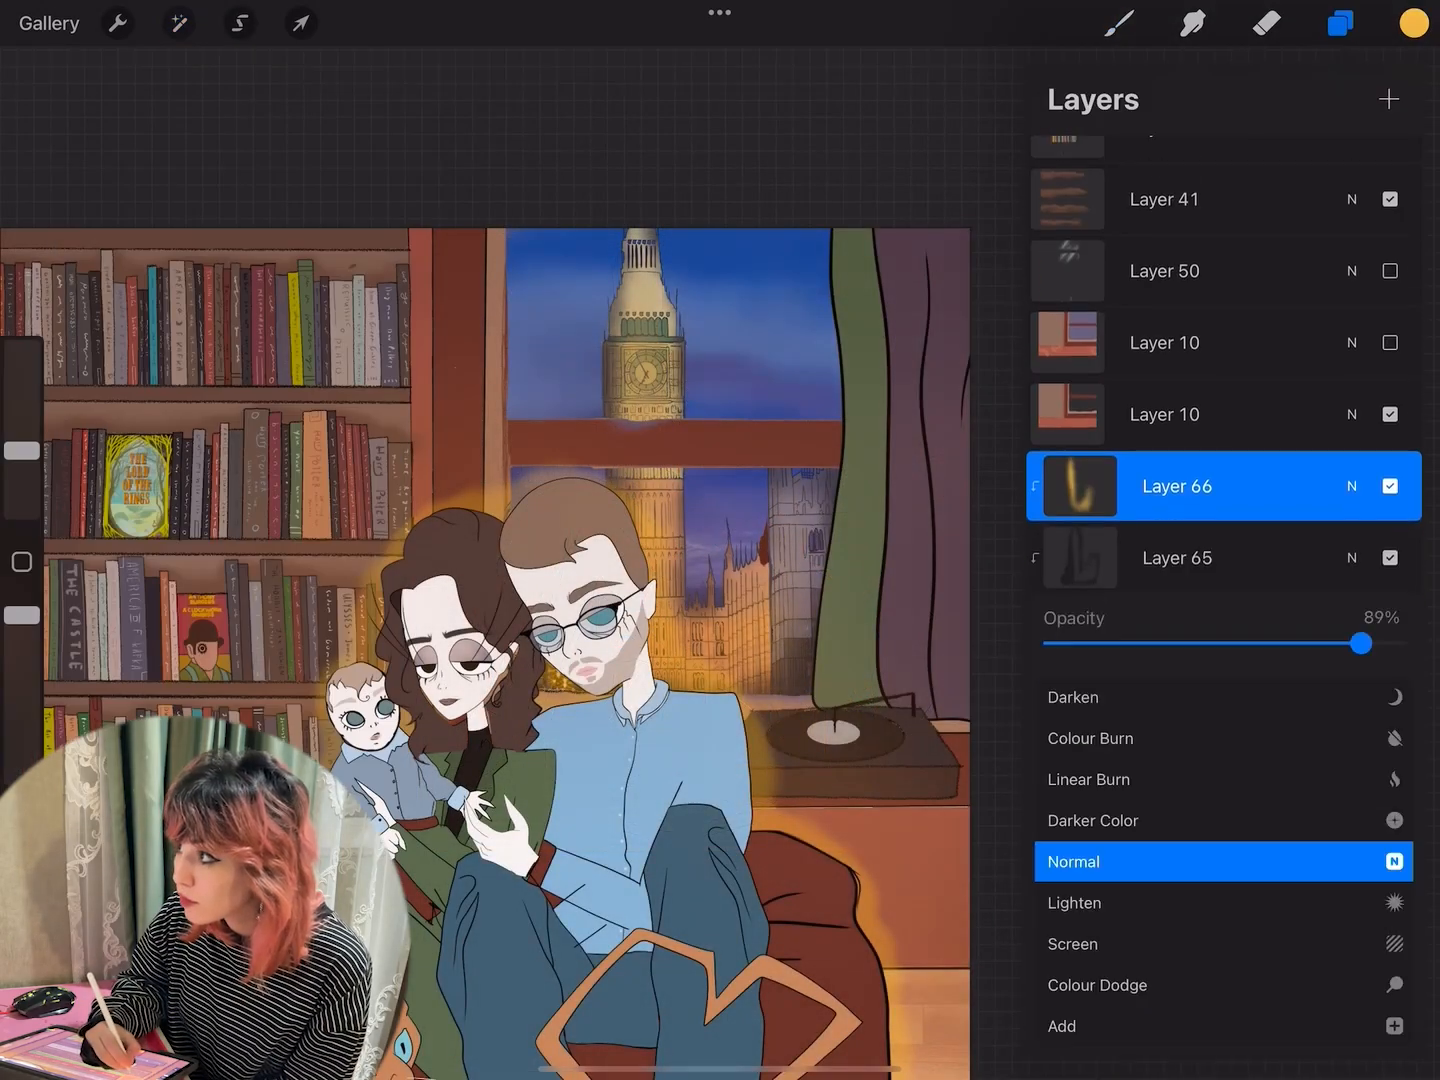
click(1340, 24)
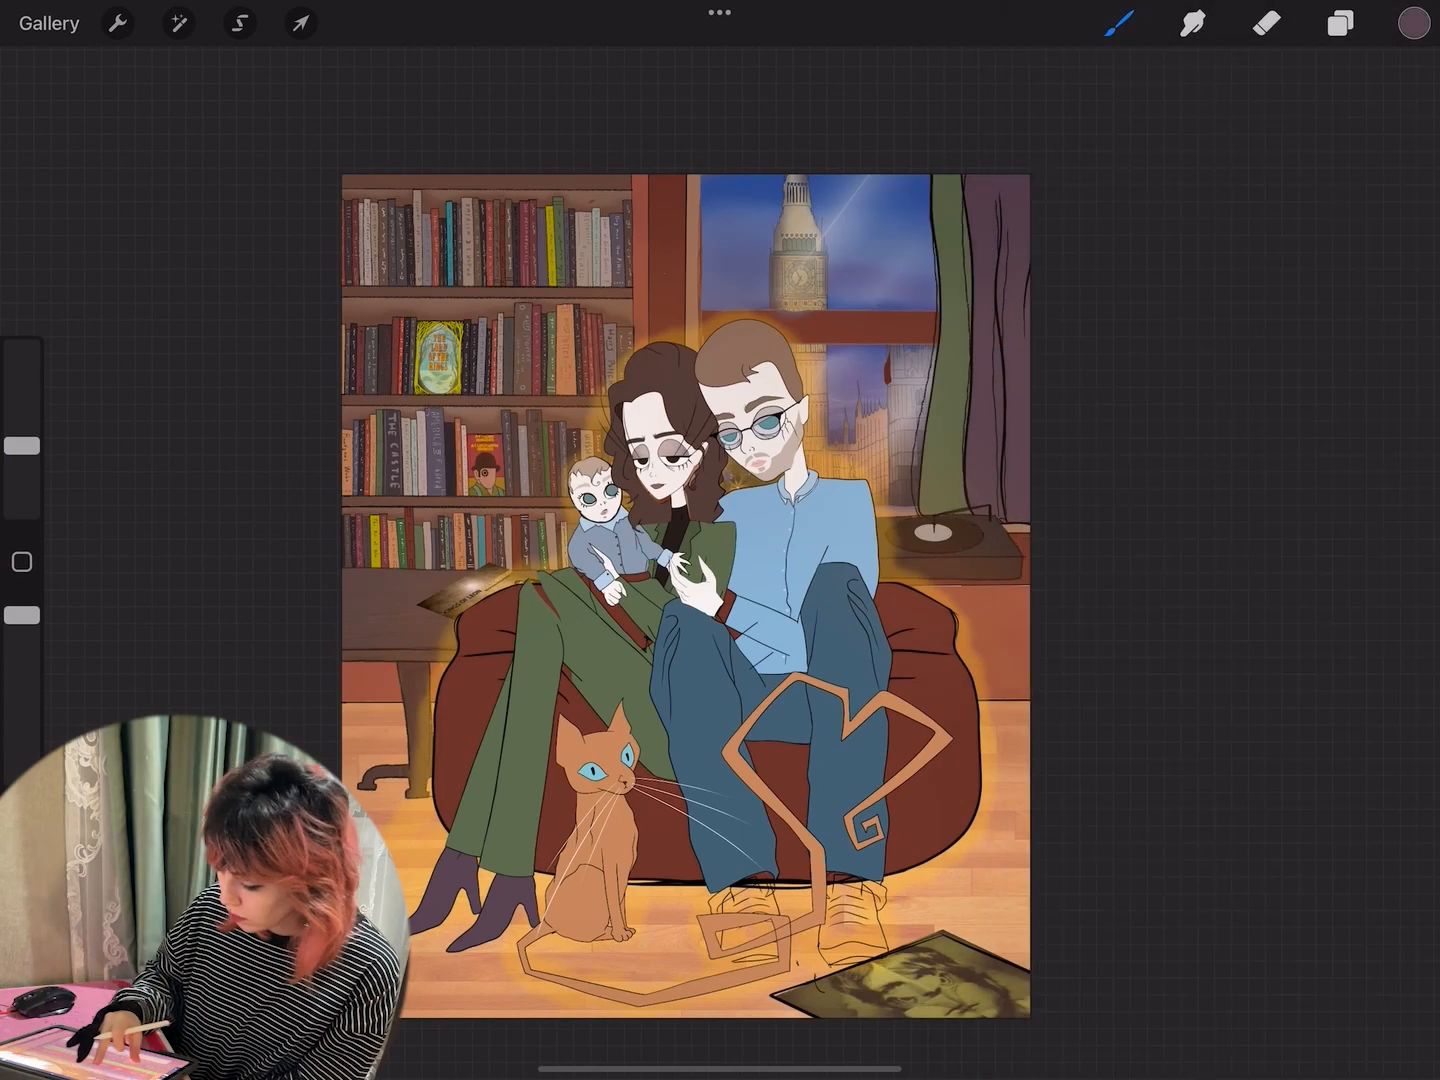
click(1340, 24)
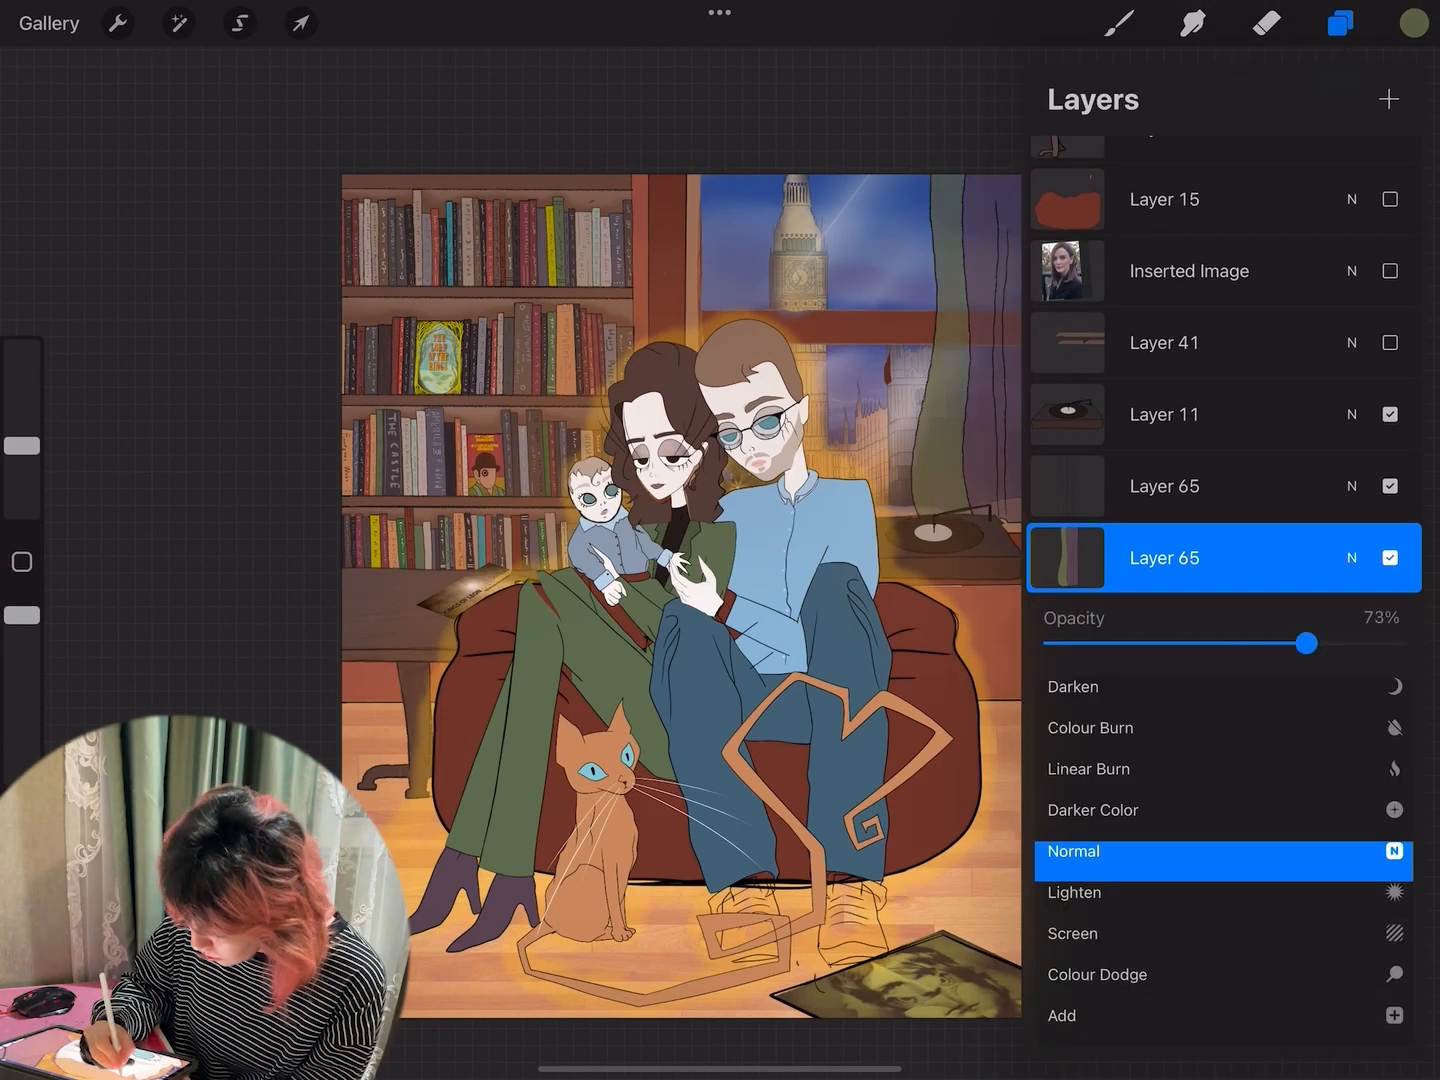